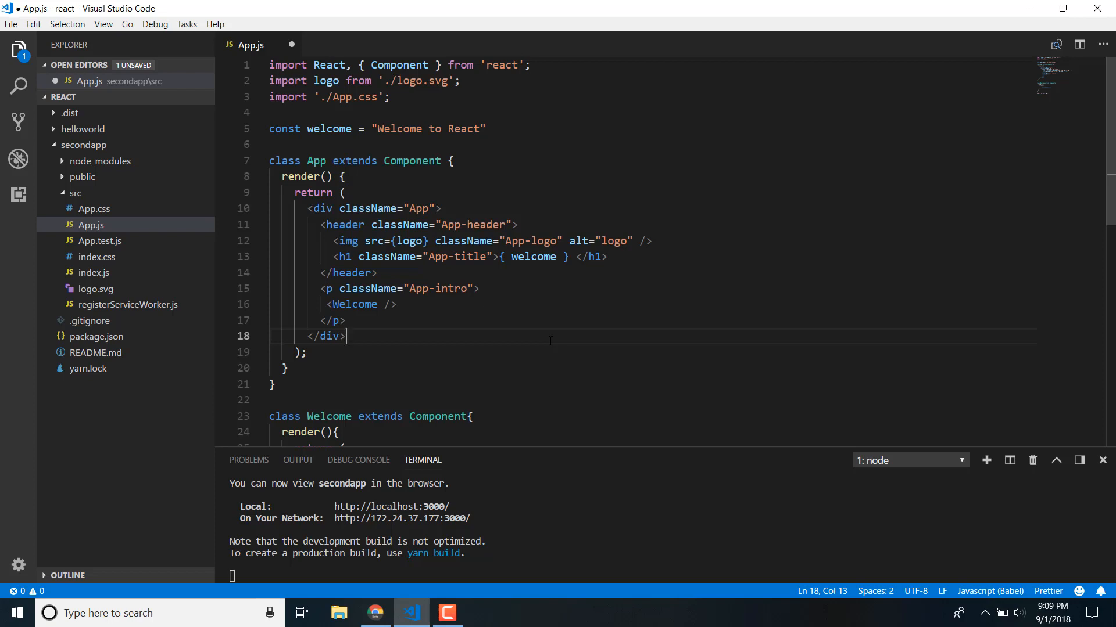
Step: Add text="This is data from props" to the Welcome element inside App in App.js
scroll(down, 3)
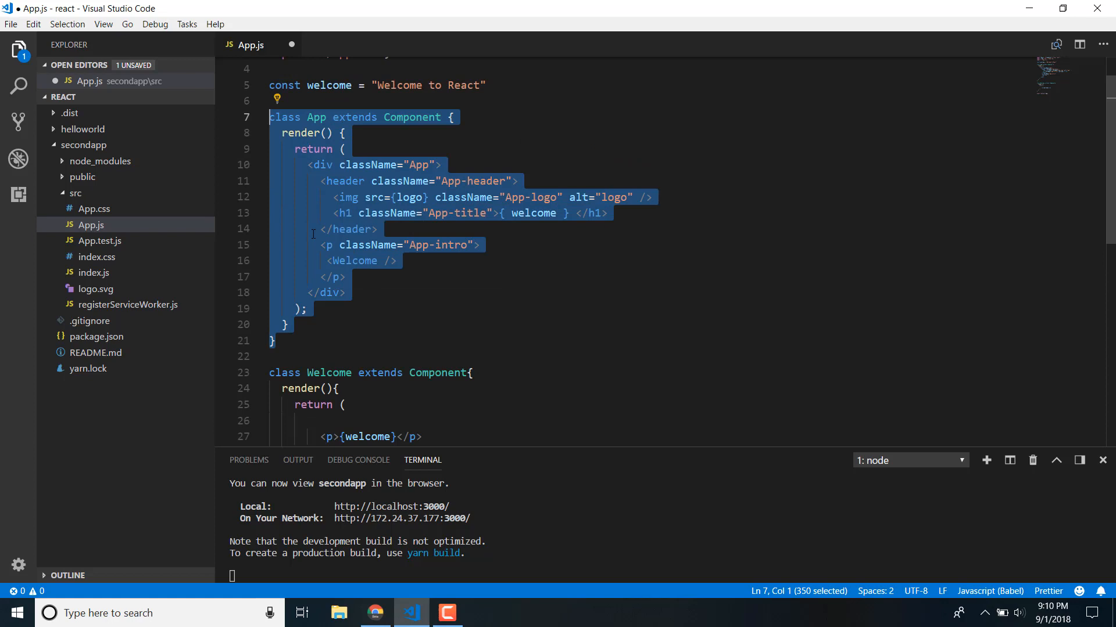
scroll(down, 3)
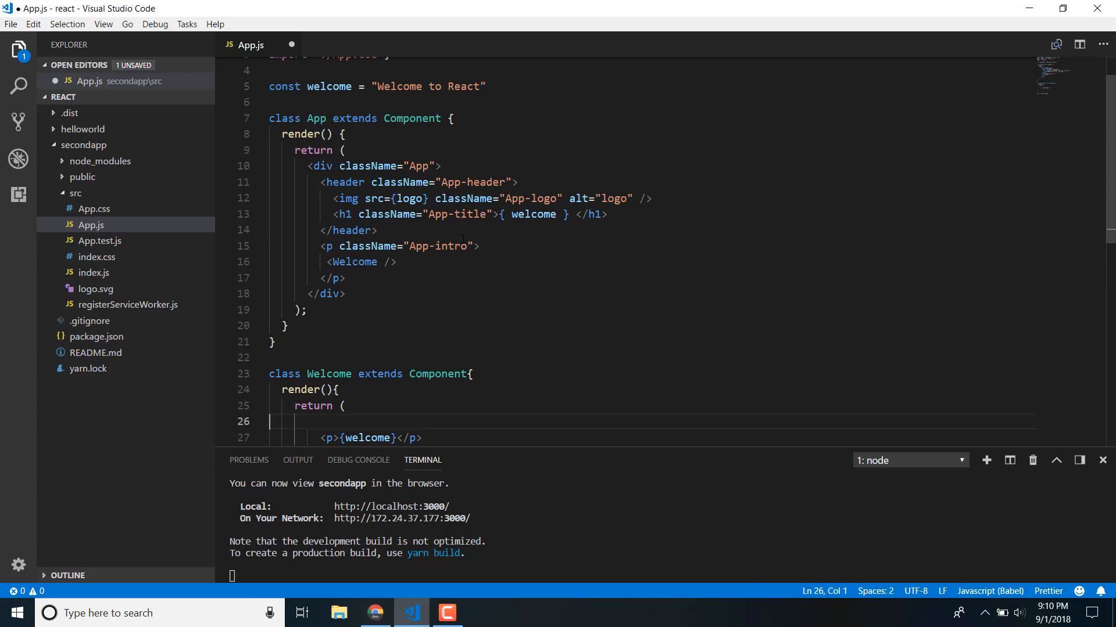
click(390, 230)
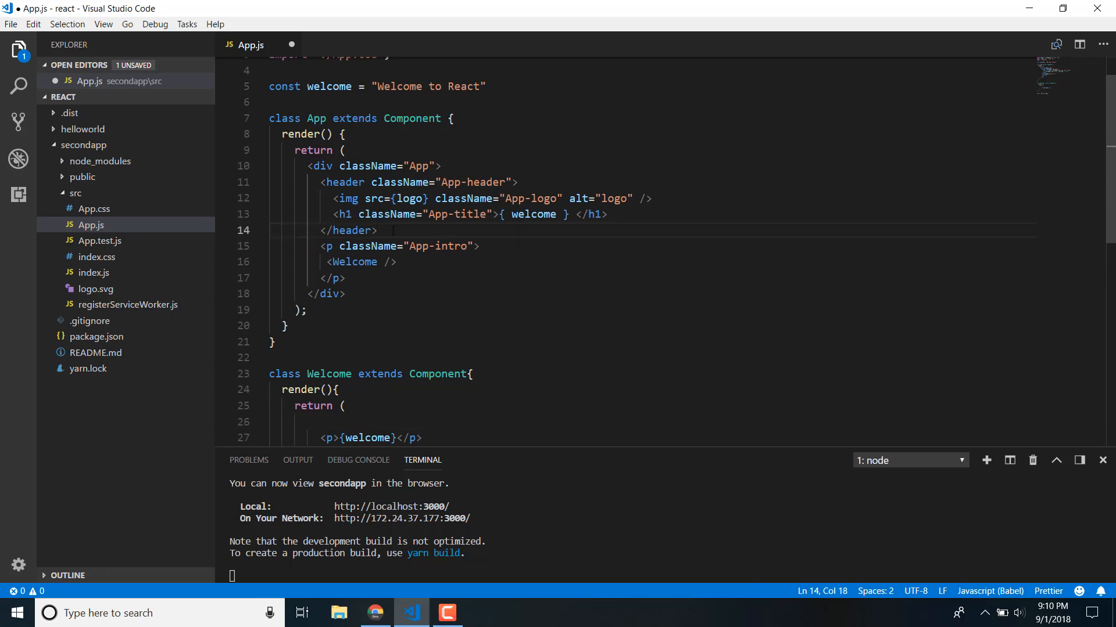
scroll(down, 3)
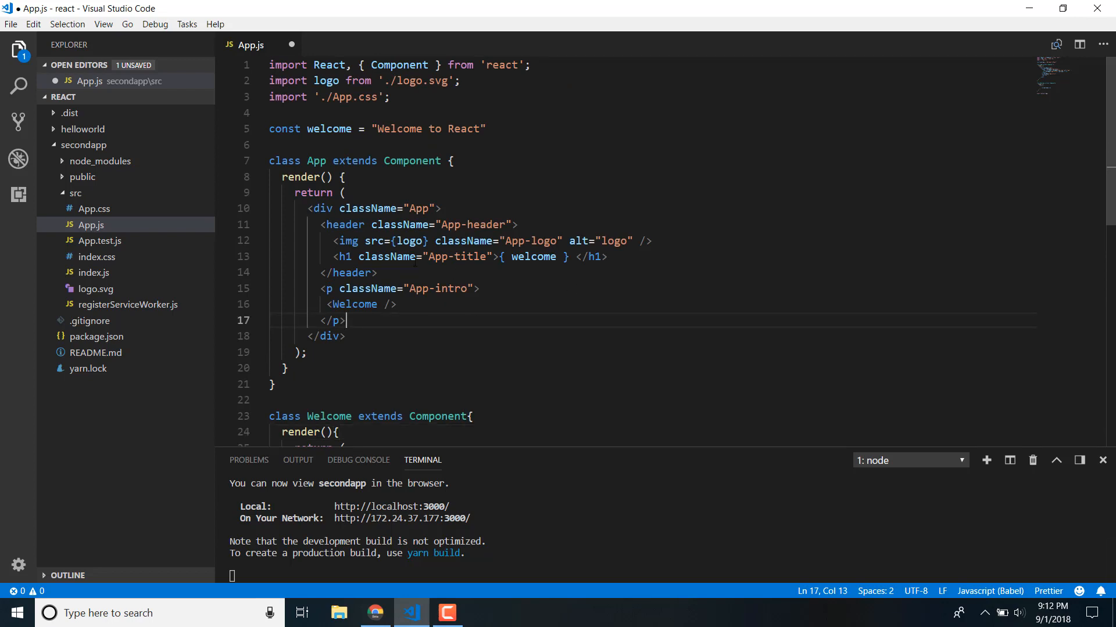
scroll(down, 3)
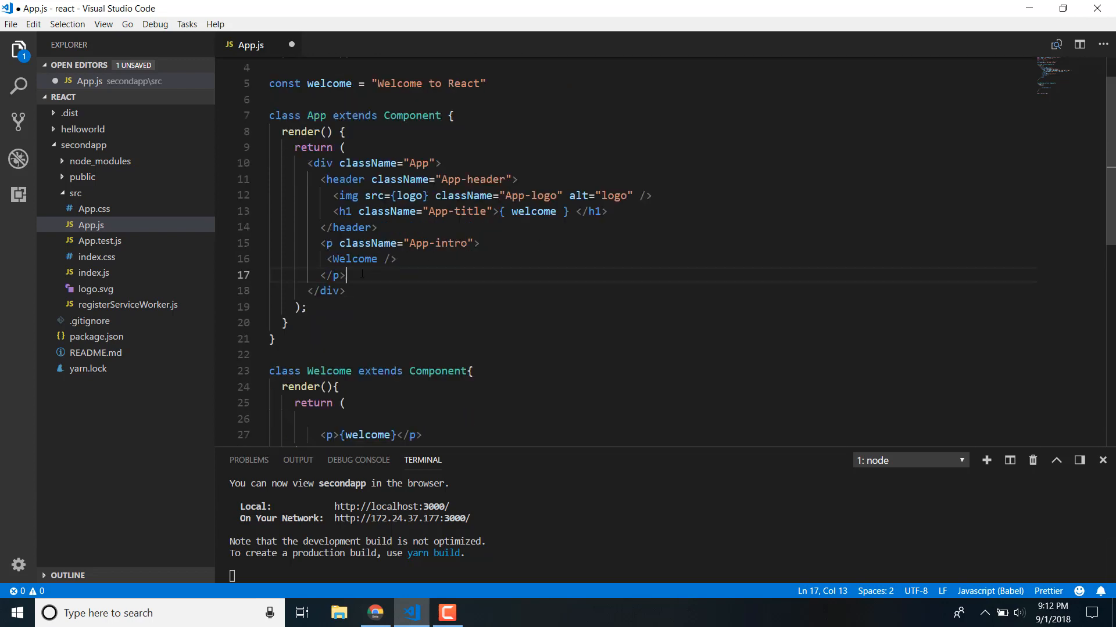
double_click(353, 258)
text( text=)
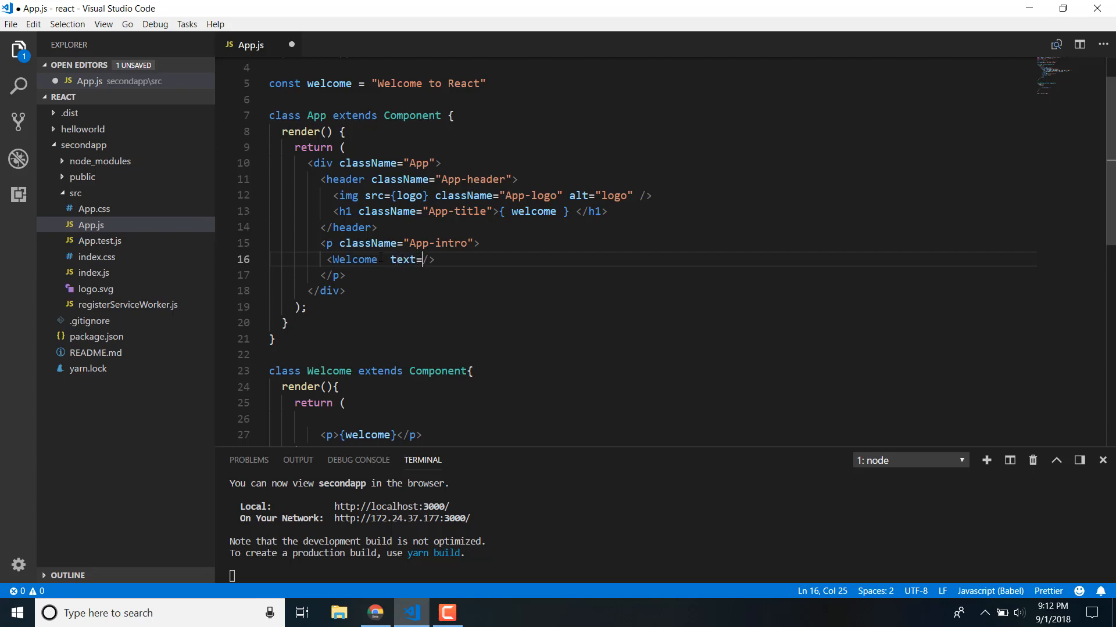
text(")
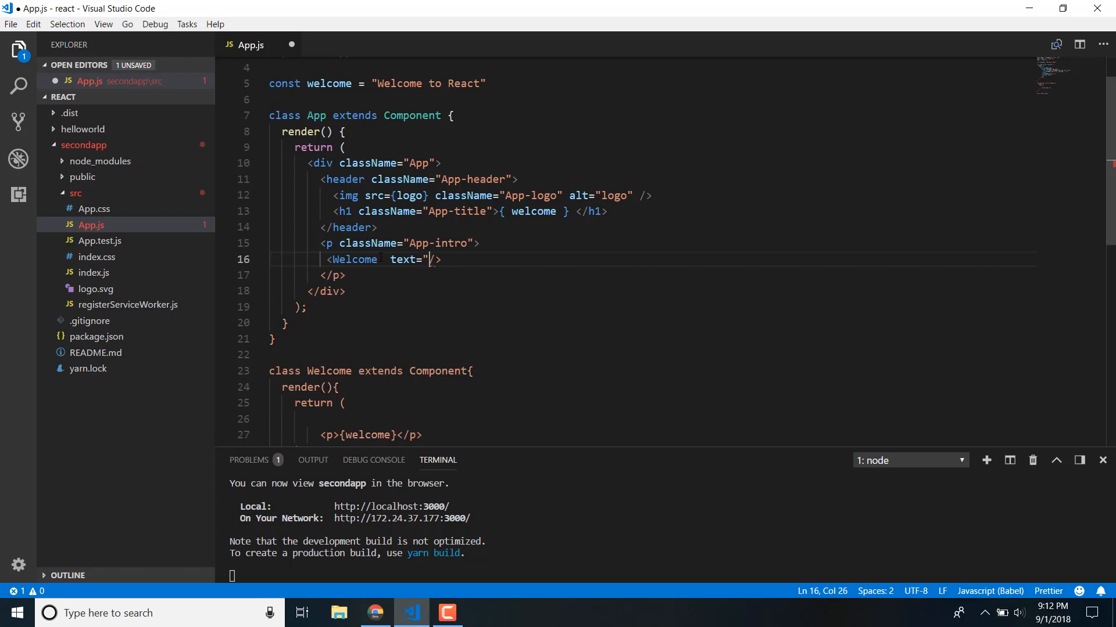
text(")
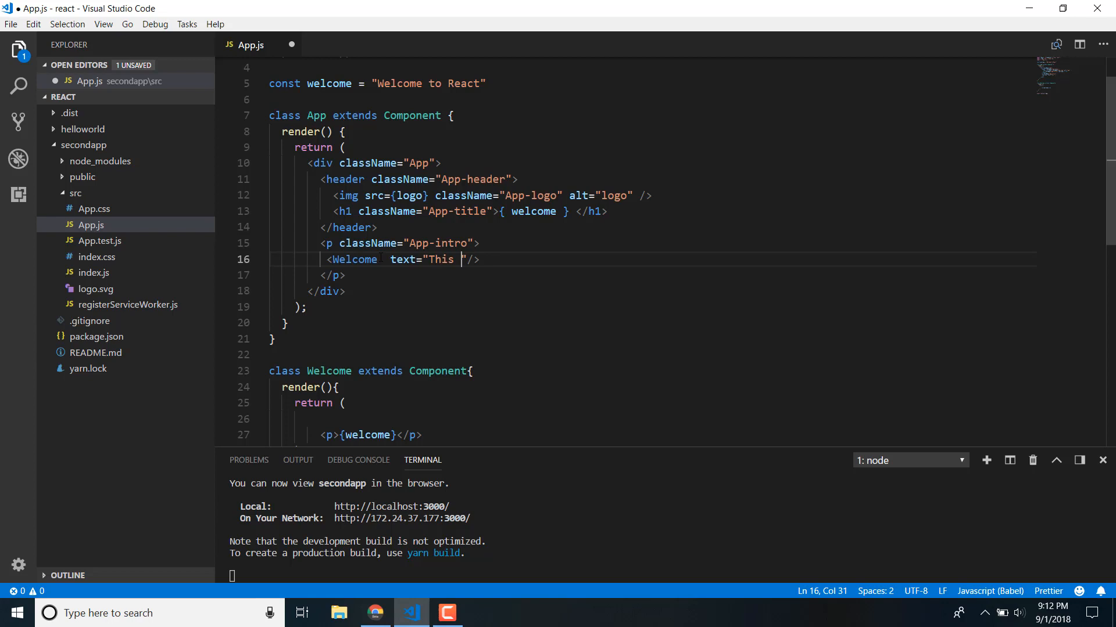
text(is data)
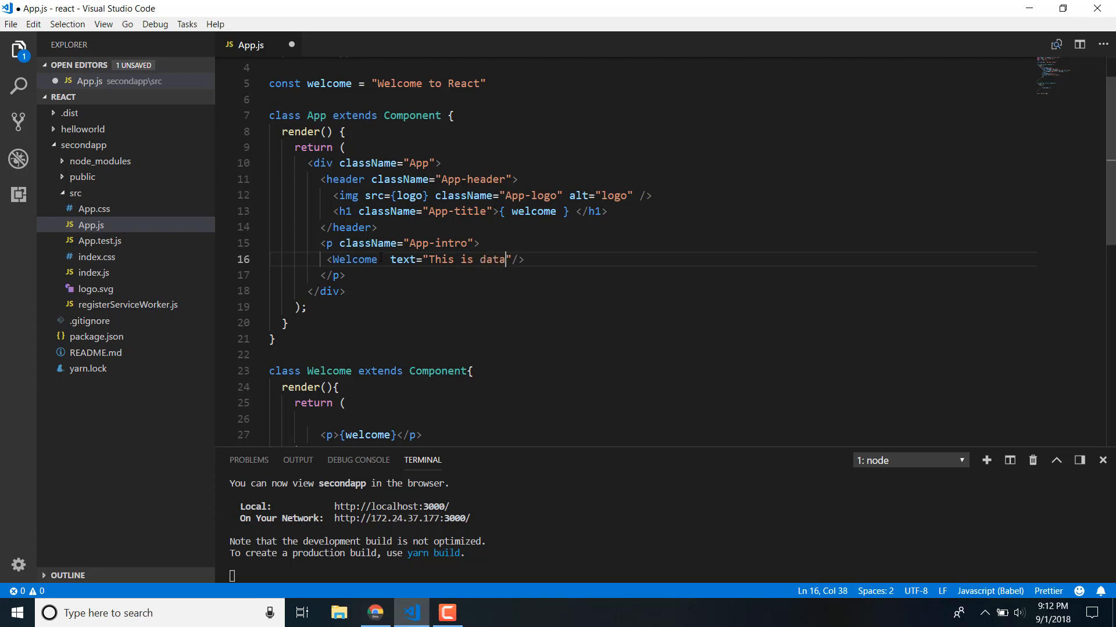
text(from props)
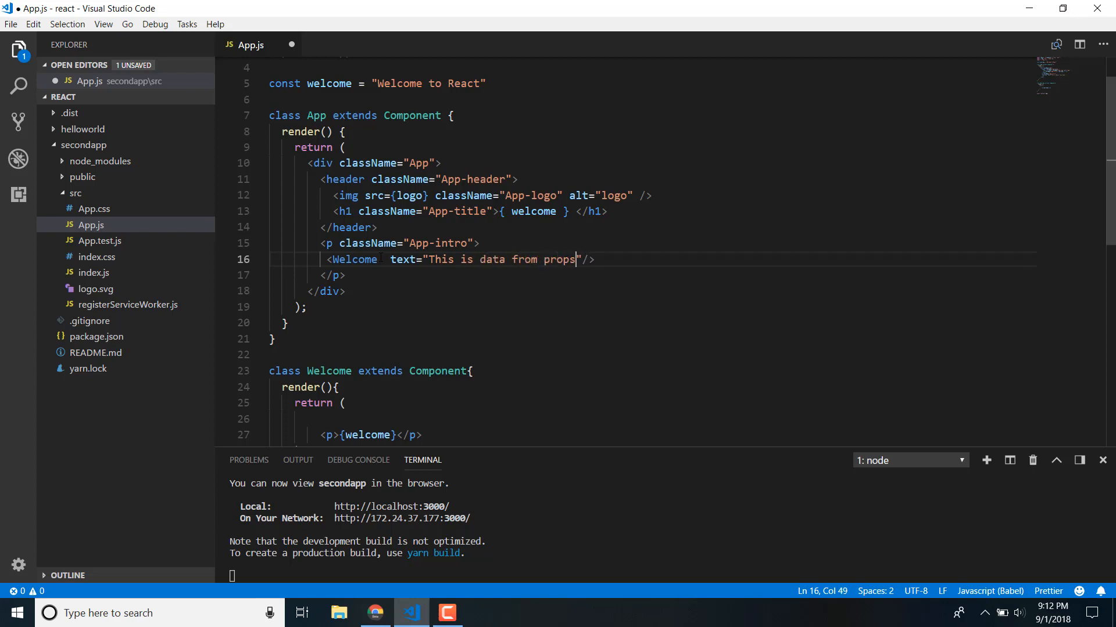
scroll(down, 3)
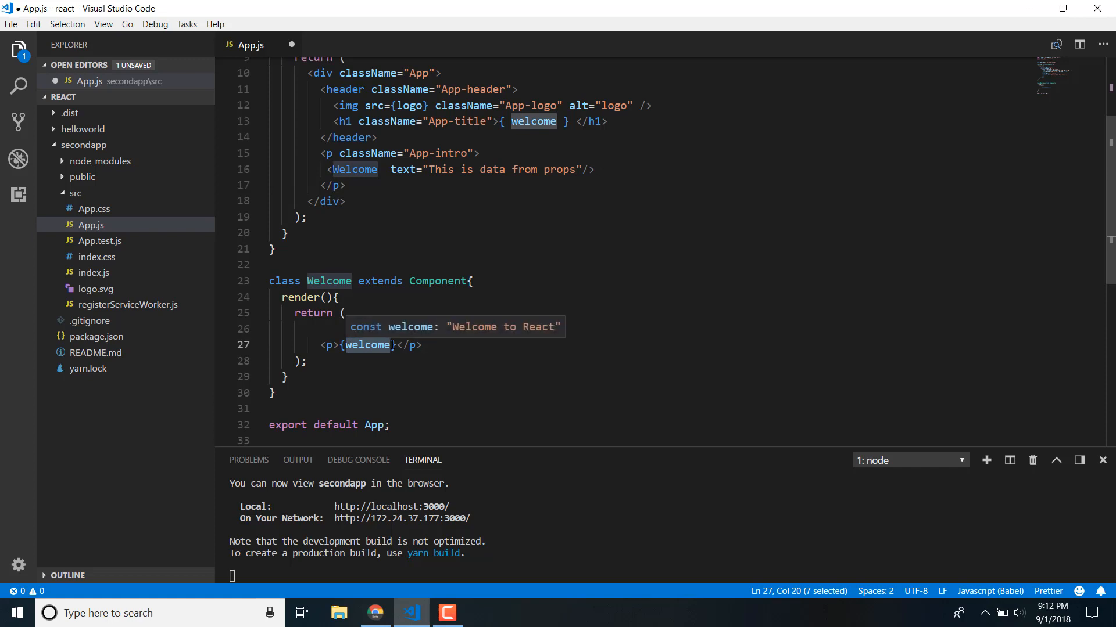
Step: Render {this.props.text} in Welcome's paragraph instead of {welcome} and save App.js
text(this.props)
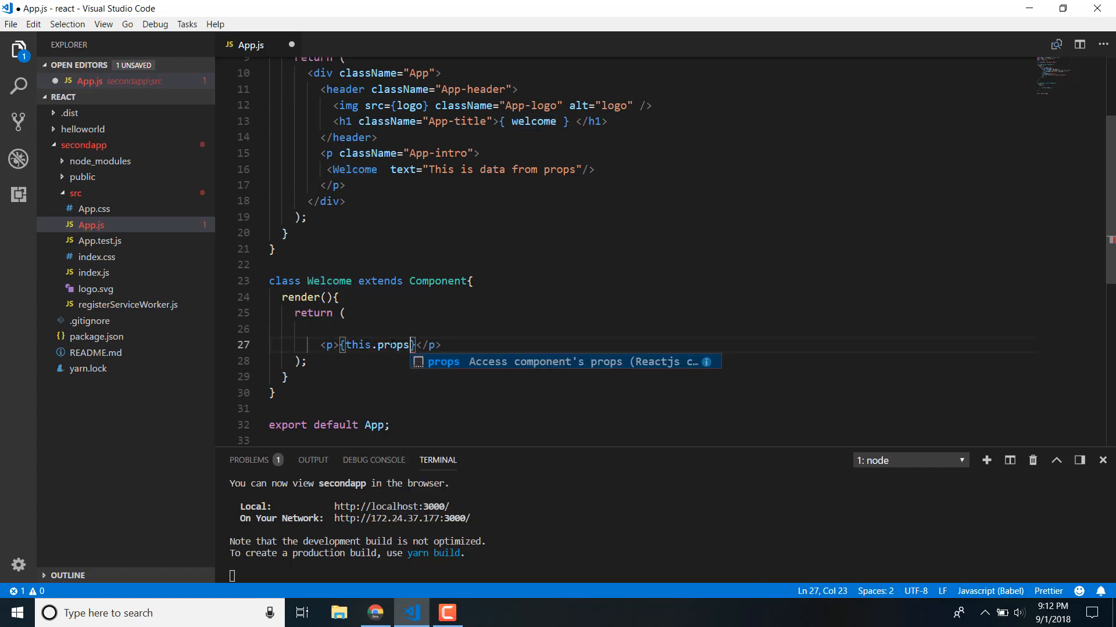
text(.text)
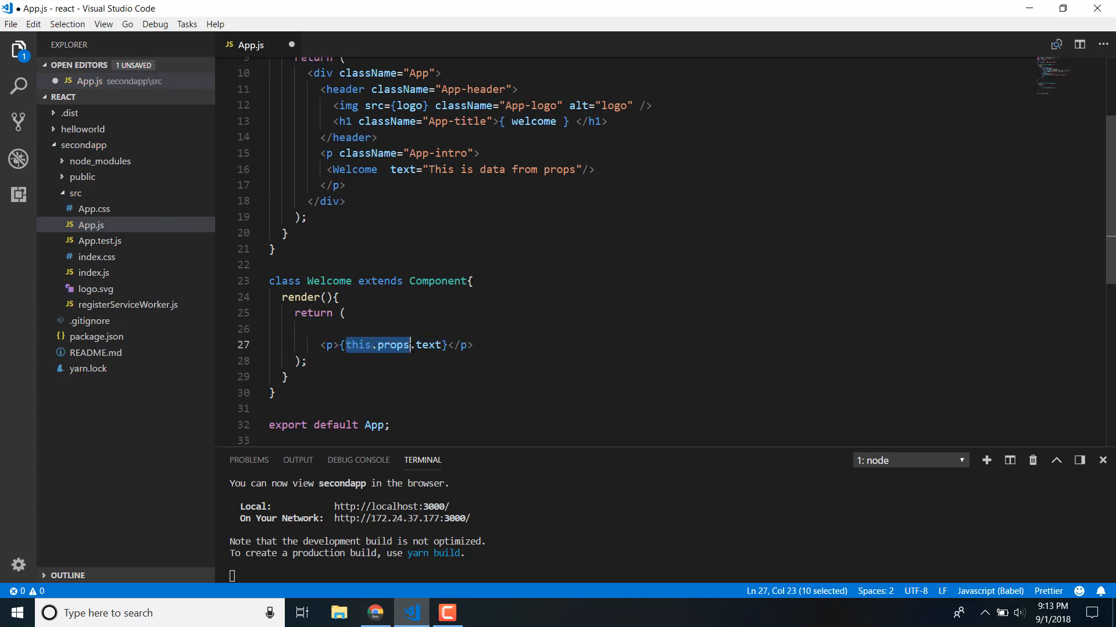
mouse_move(393, 345)
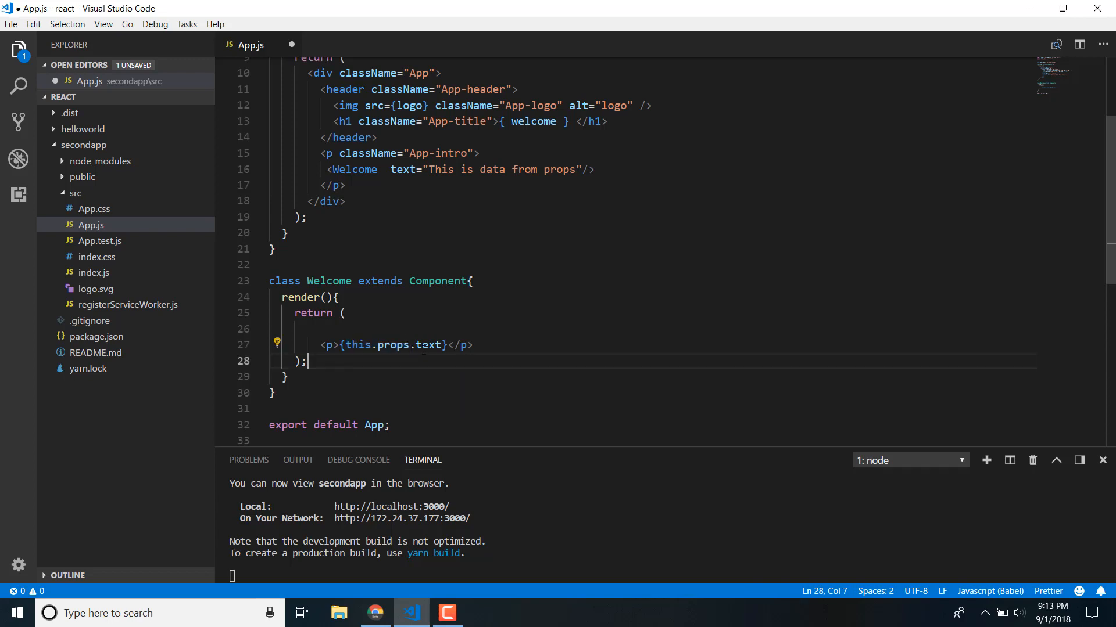
double_click(428, 346)
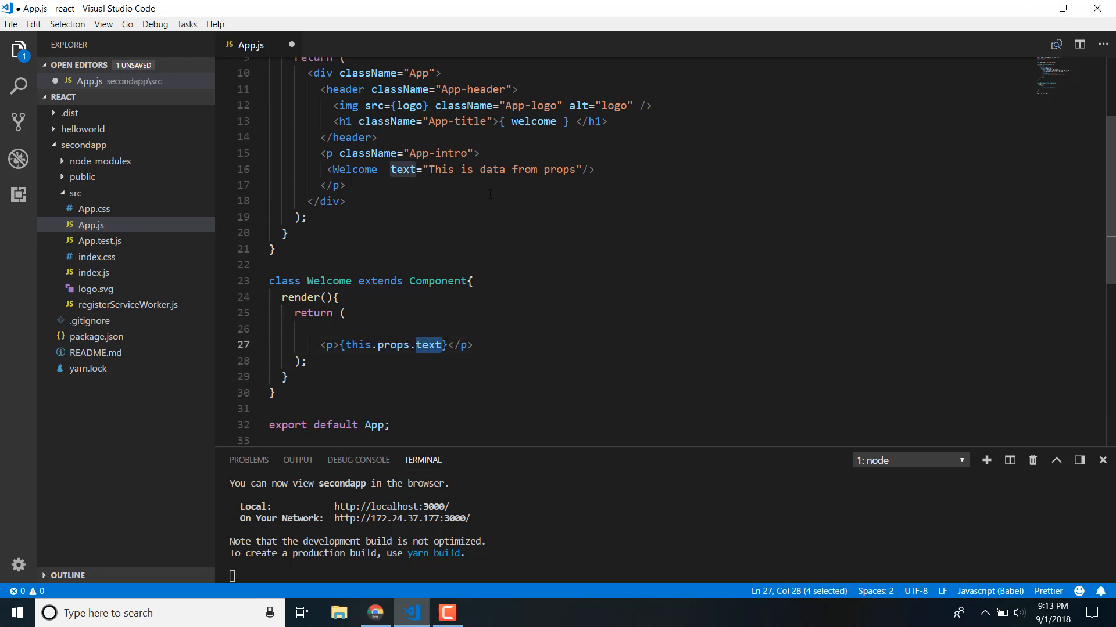
double_click(402, 169)
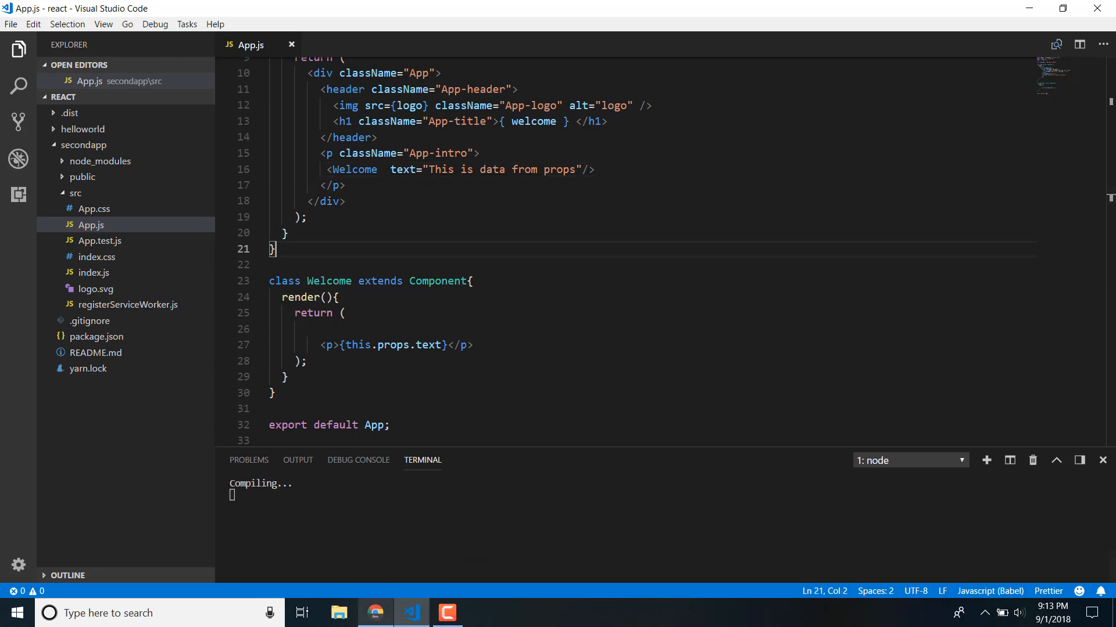
Step: Check localhost:3000 in Chrome shows "This is data from props" under Welcome to React
click(375, 612)
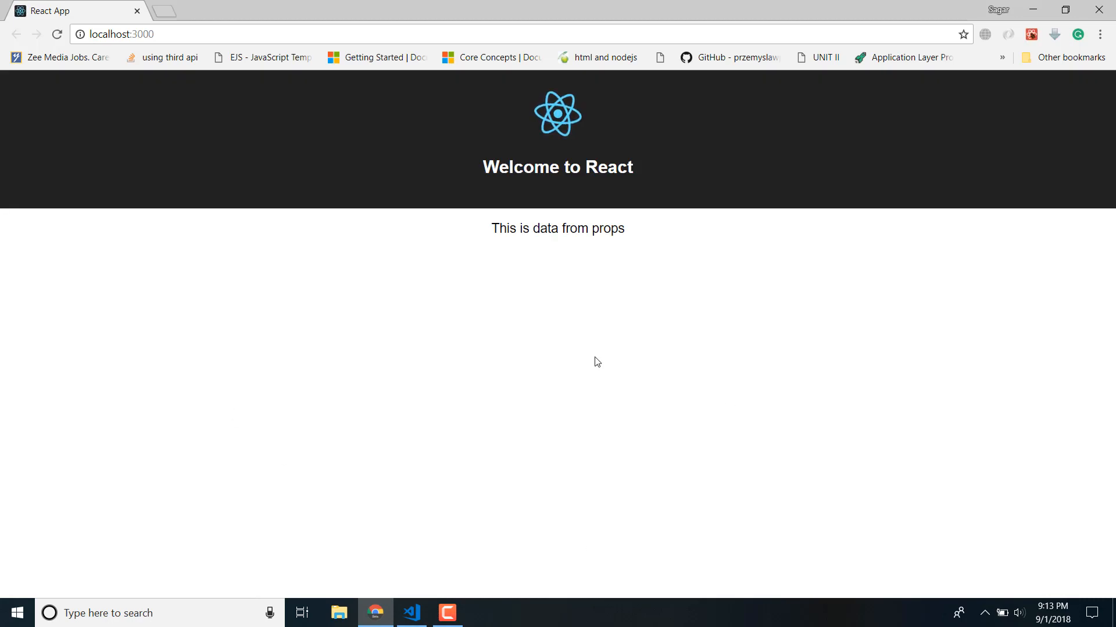
drag(490, 229, 603, 229)
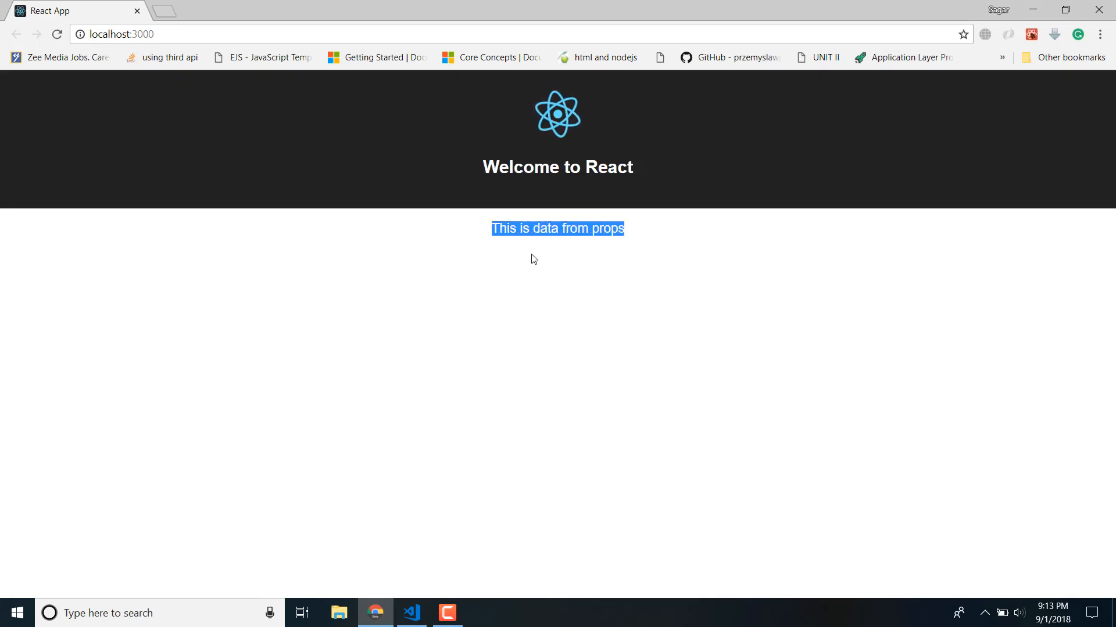
click(410, 612)
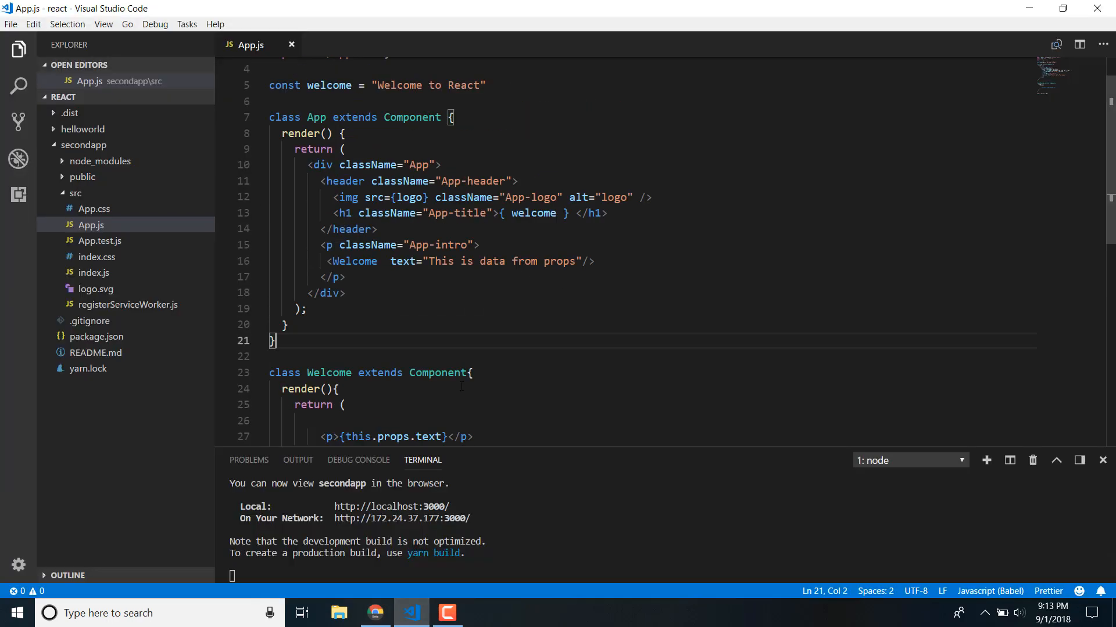
Step: Change the text prop to "Welcome to React from props" and save App.js
double_click(328, 373)
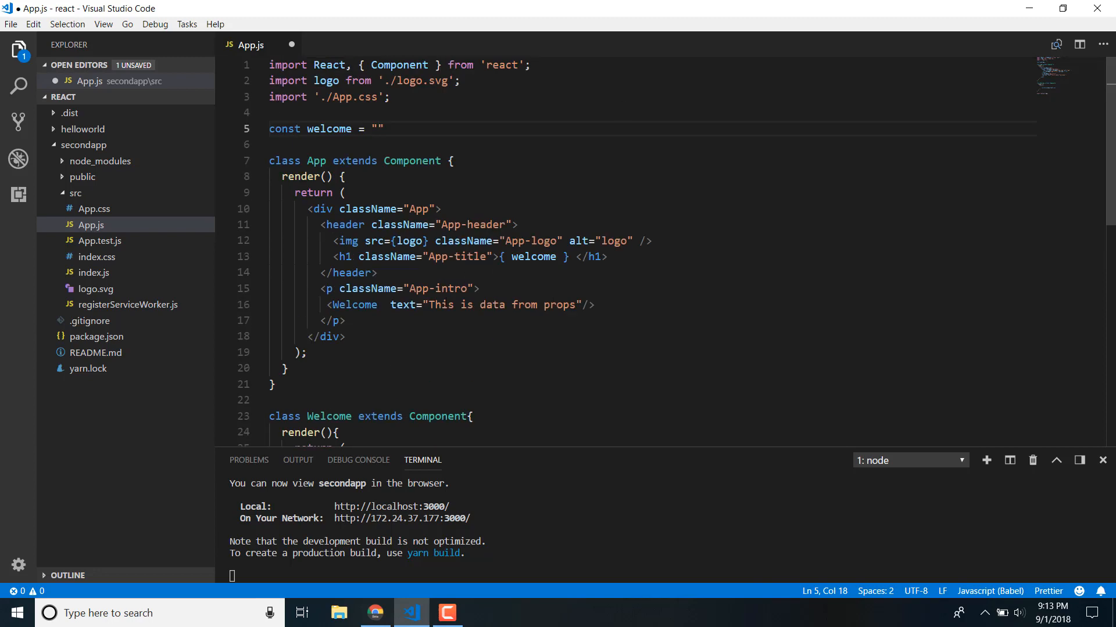
drag(428, 304, 559, 304)
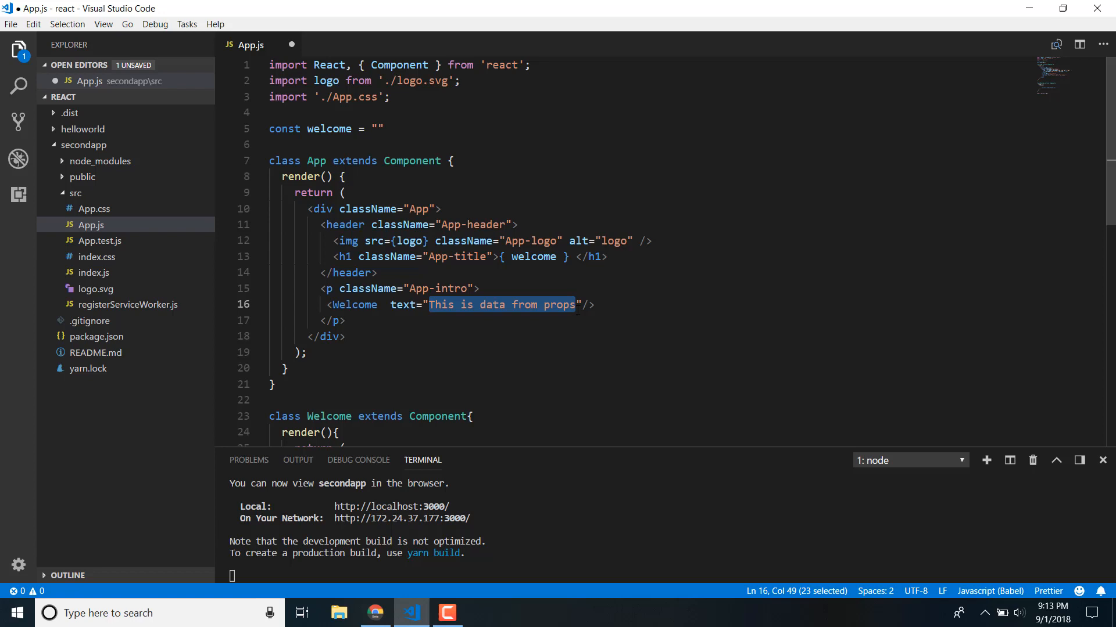
text(Welcome to React)
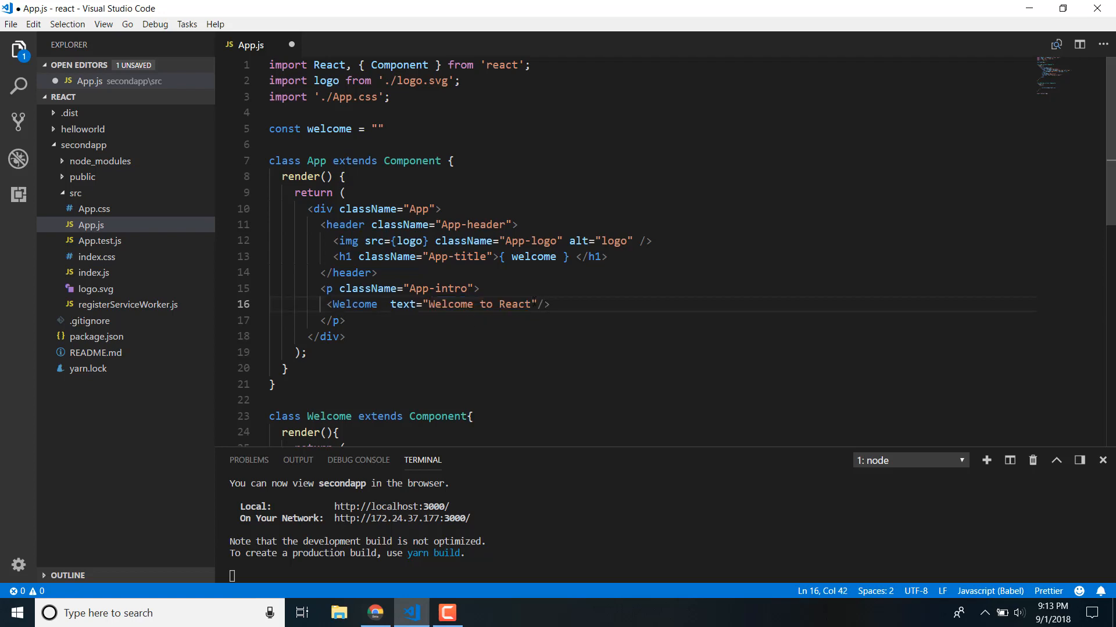
text(from p)
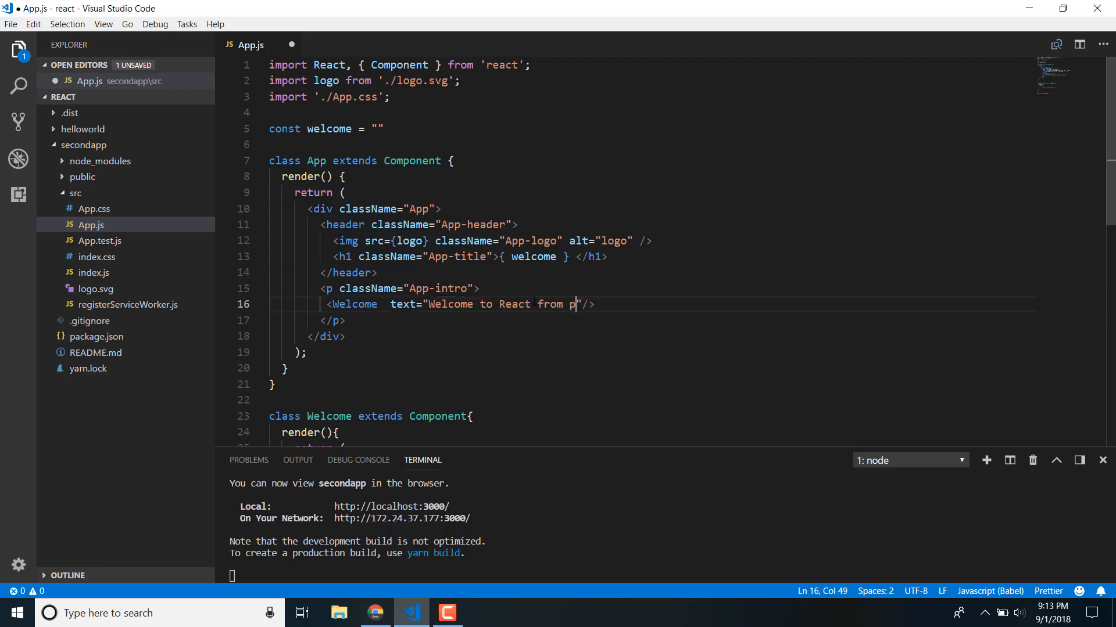
text(rops)
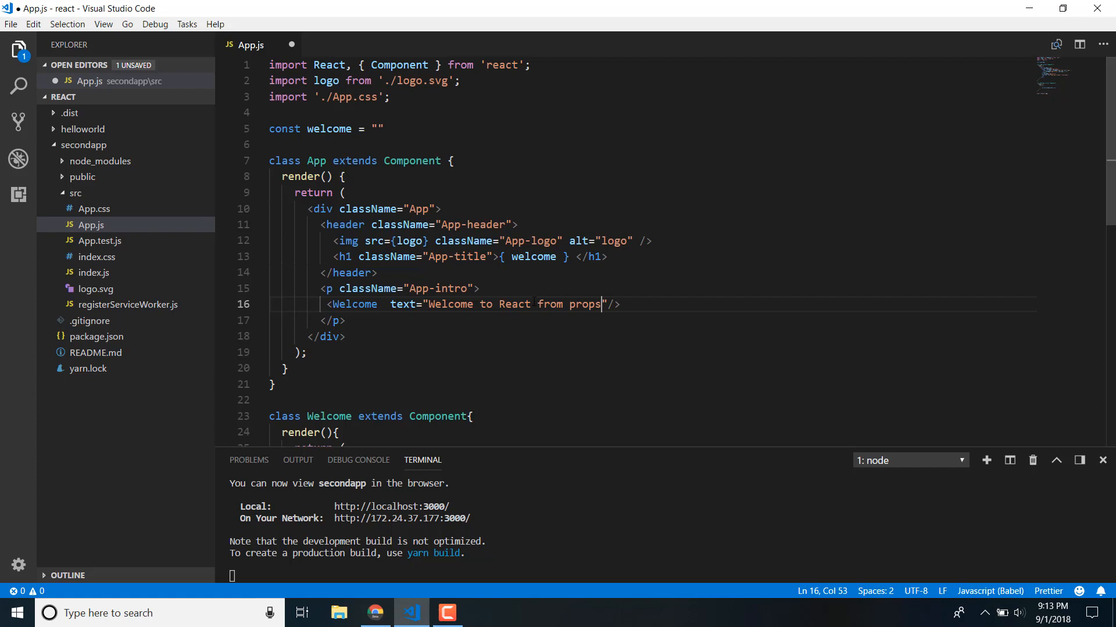
key(ctrl+s)
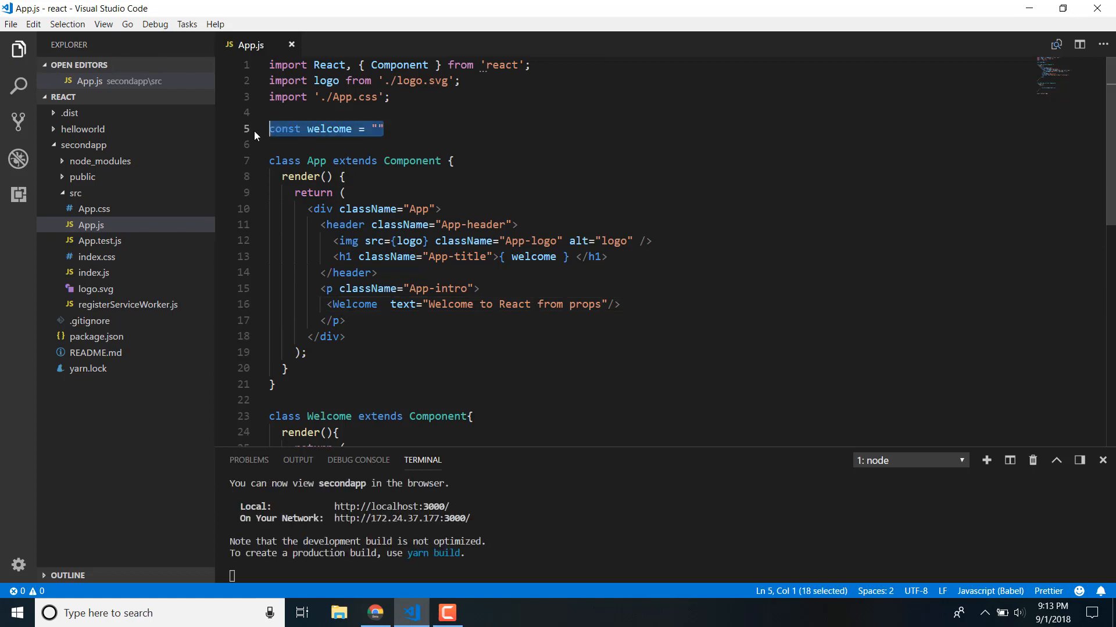
Step: Delete the const welcome line and go check the page in the browser
key(Delete)
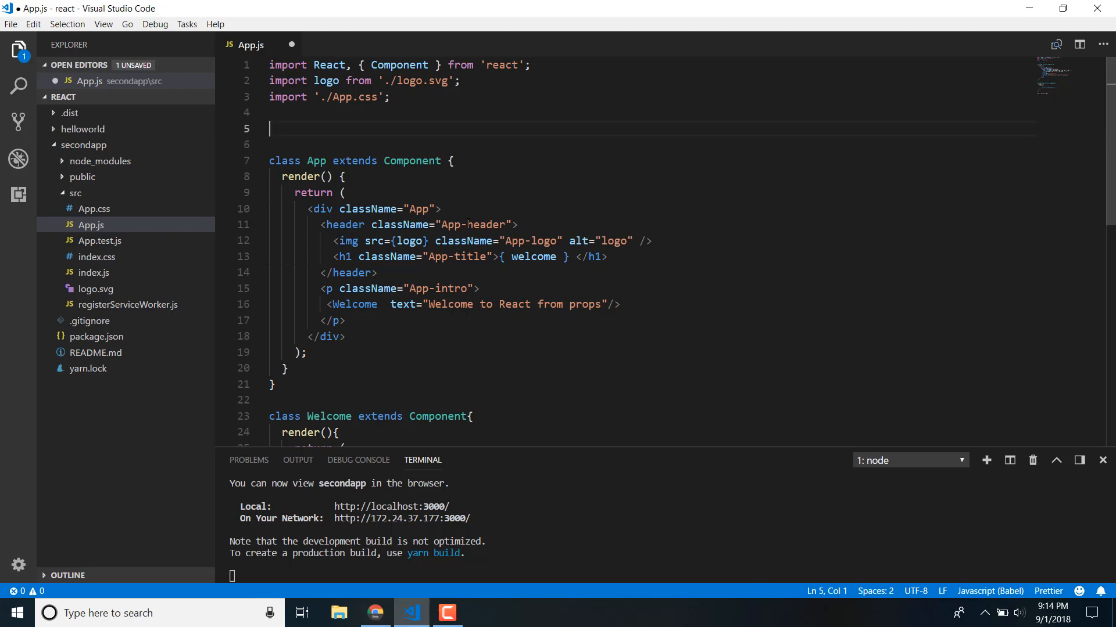
click(374, 613)
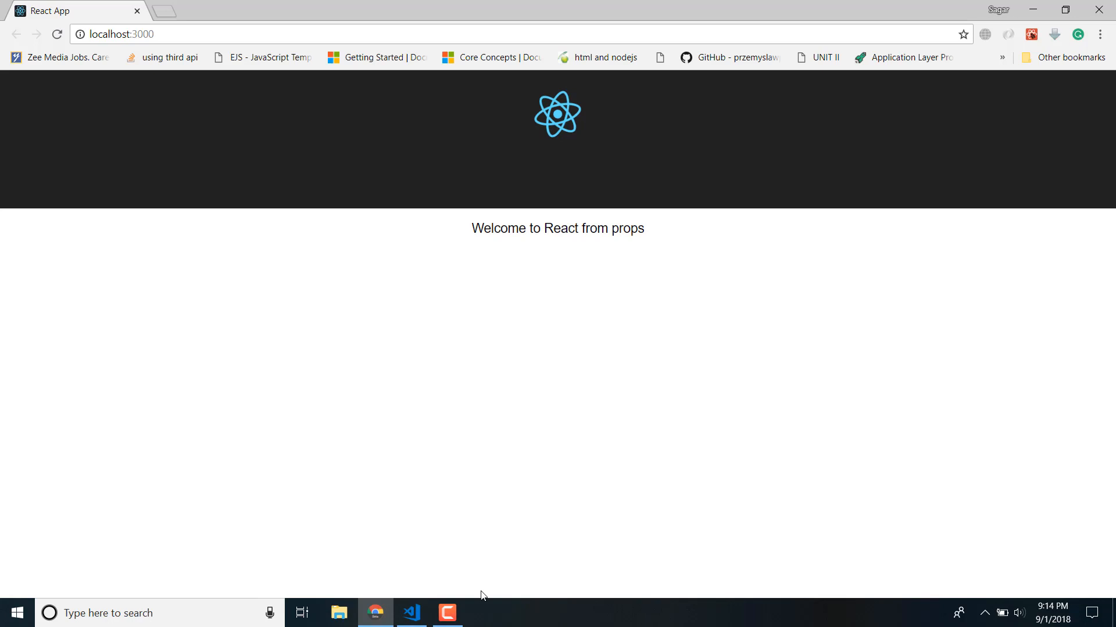
Step: View the page showing "Welcome to React from props" and return to the editor
click(410, 613)
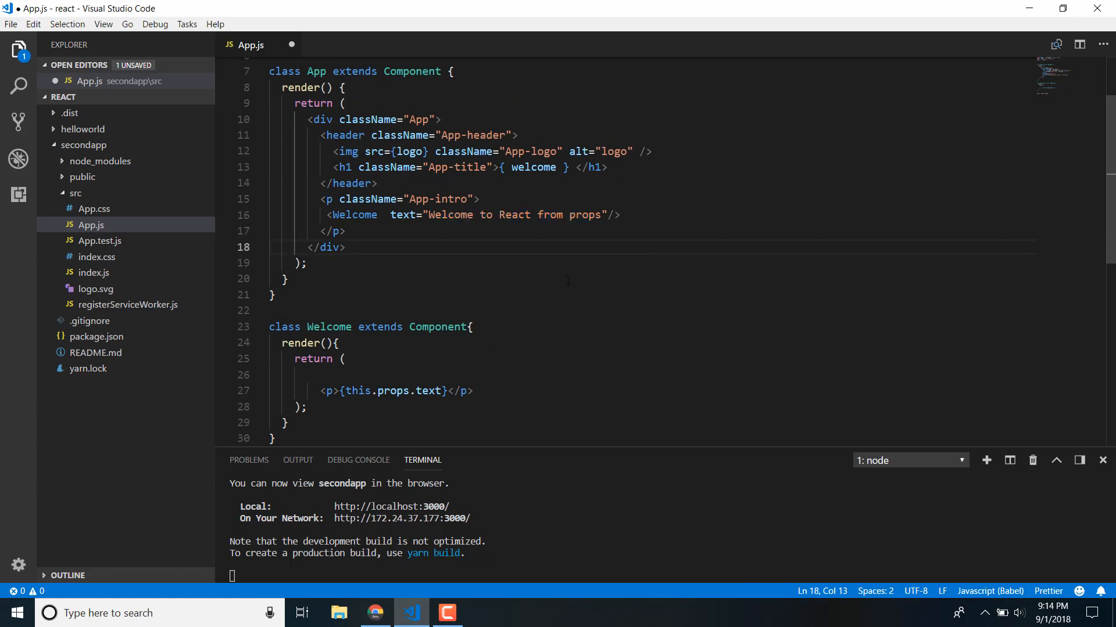
click(345, 391)
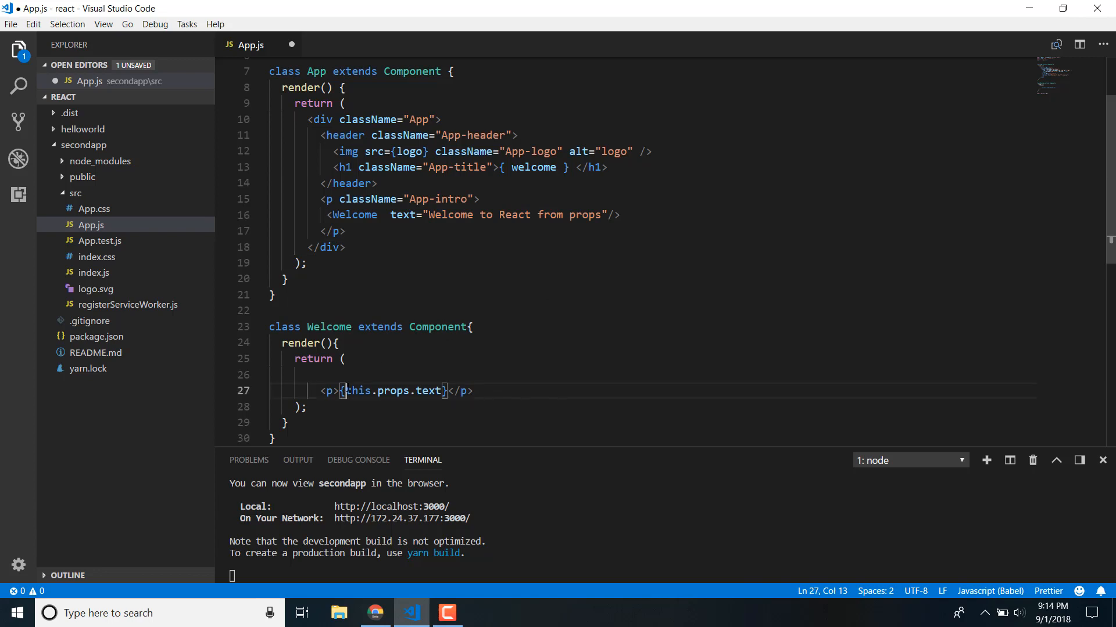
double_click(394, 391)
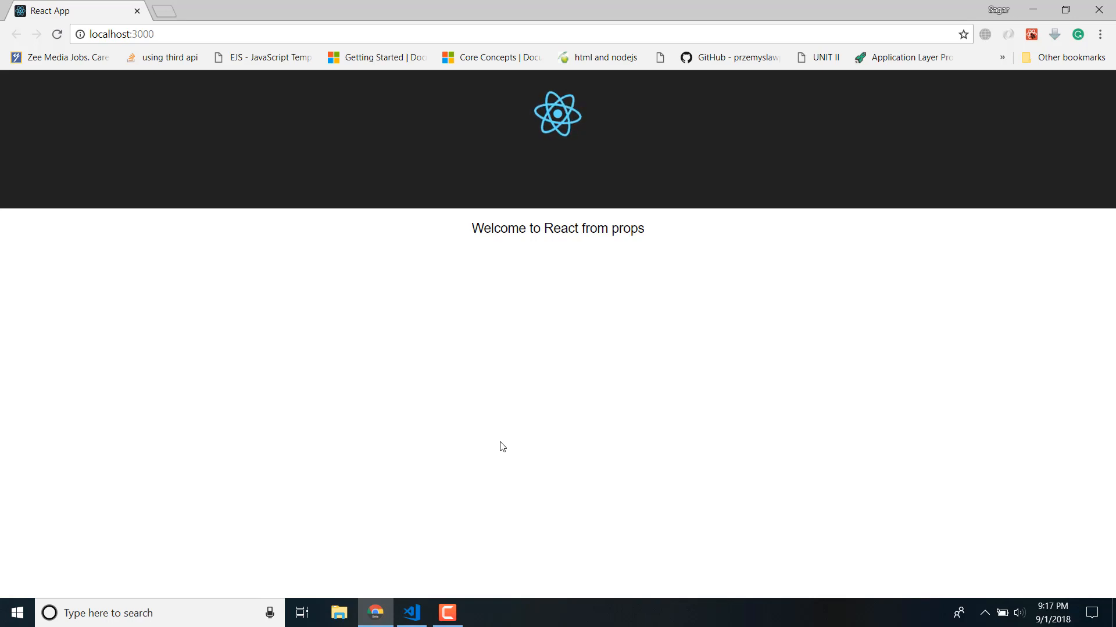
Step: Open Chrome DevTools via Inspect and switch to the Console panel
right_click(501, 446)
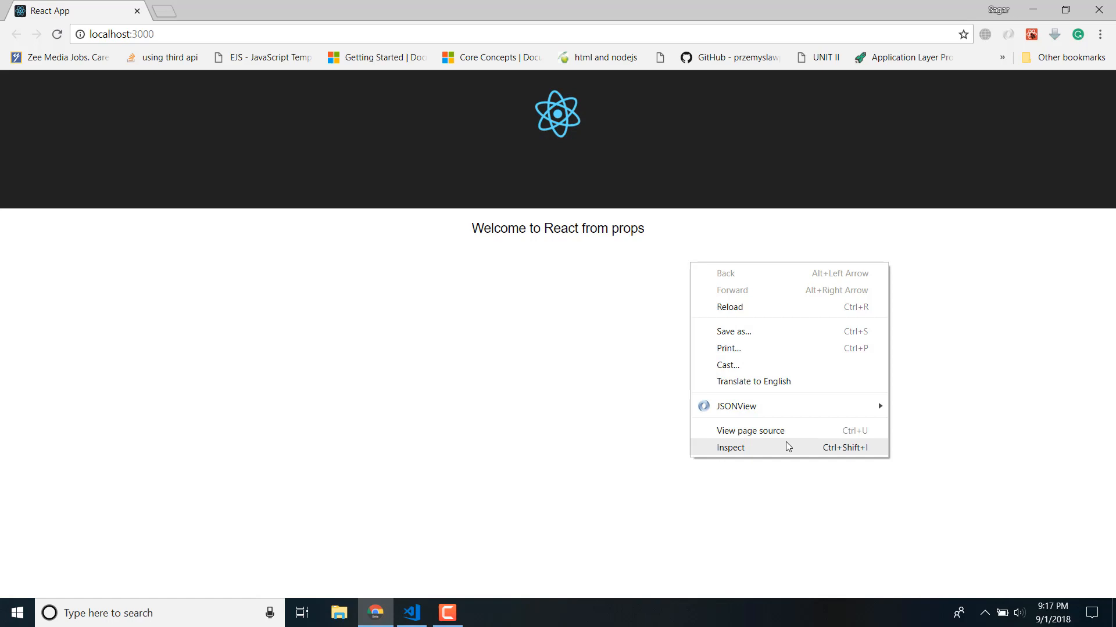
click(730, 447)
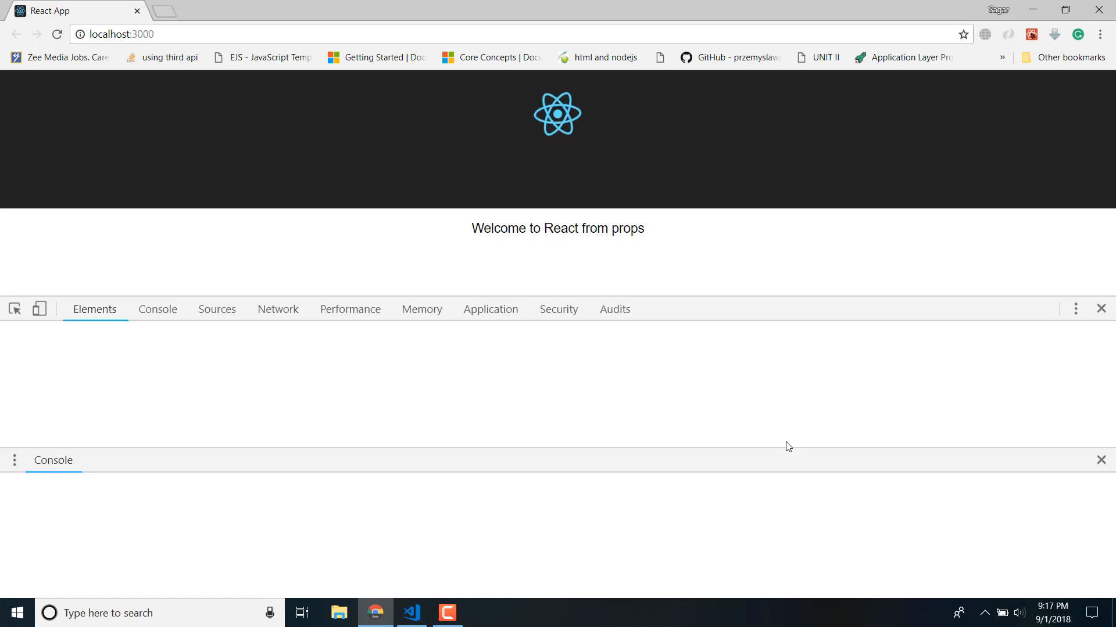
click(94, 309)
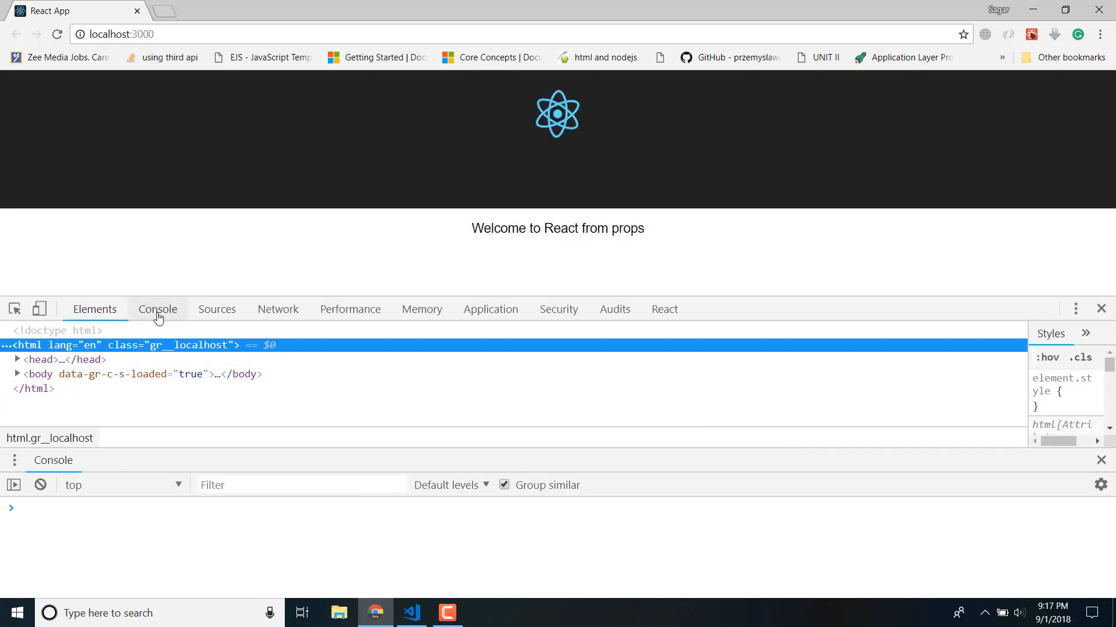
click(157, 309)
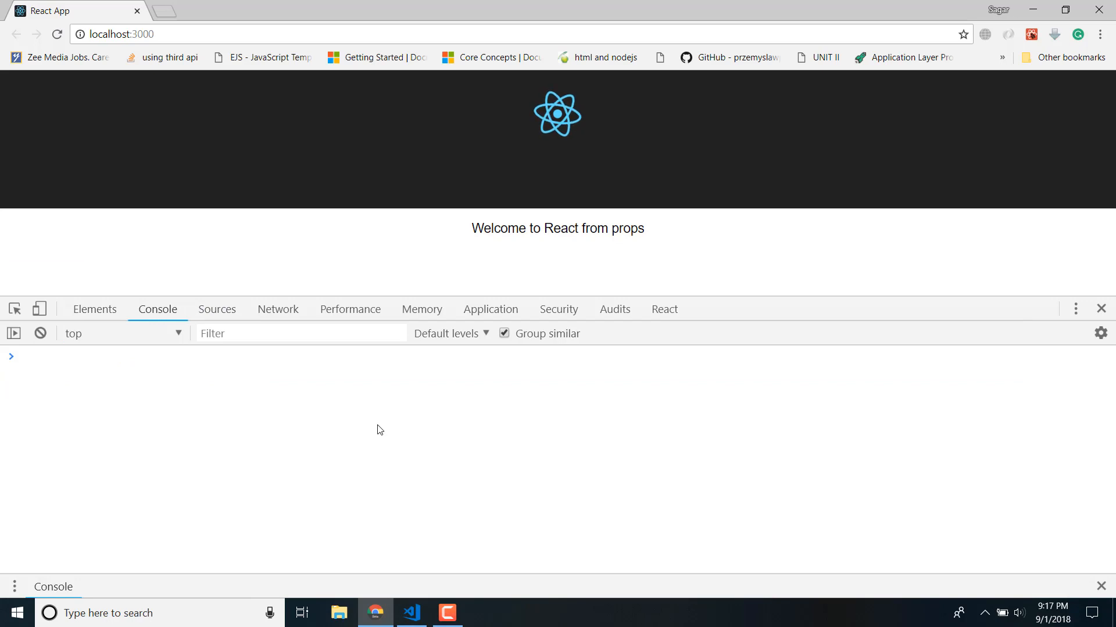
Step: Define var obj = {name: 'Sagar', age: 22} in the console and read obj.name and obj.age
text(var)
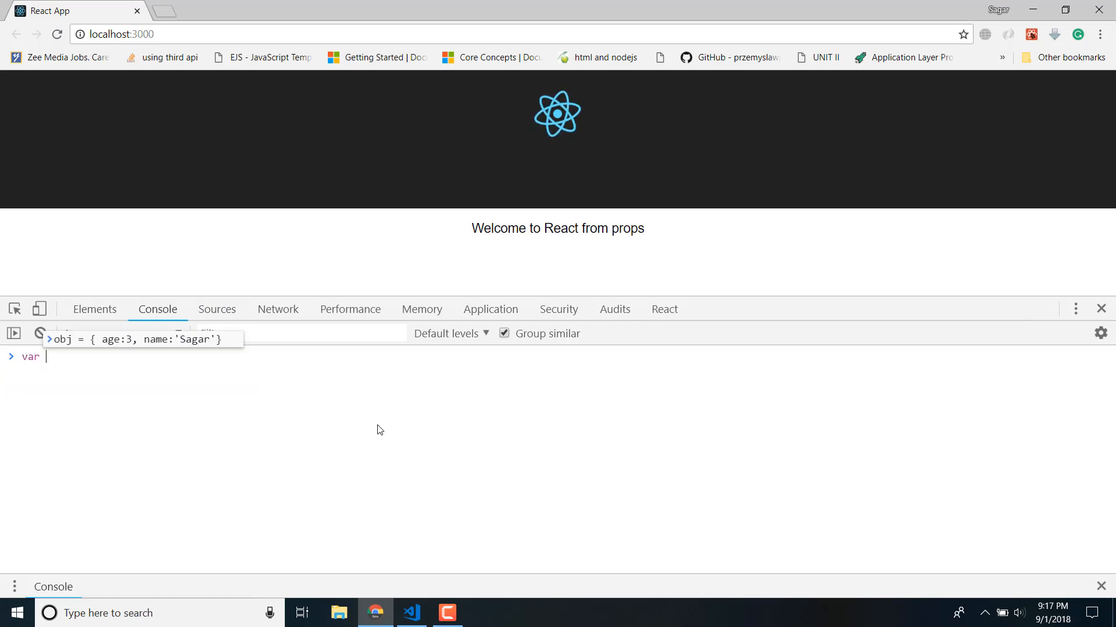
text(obj =)
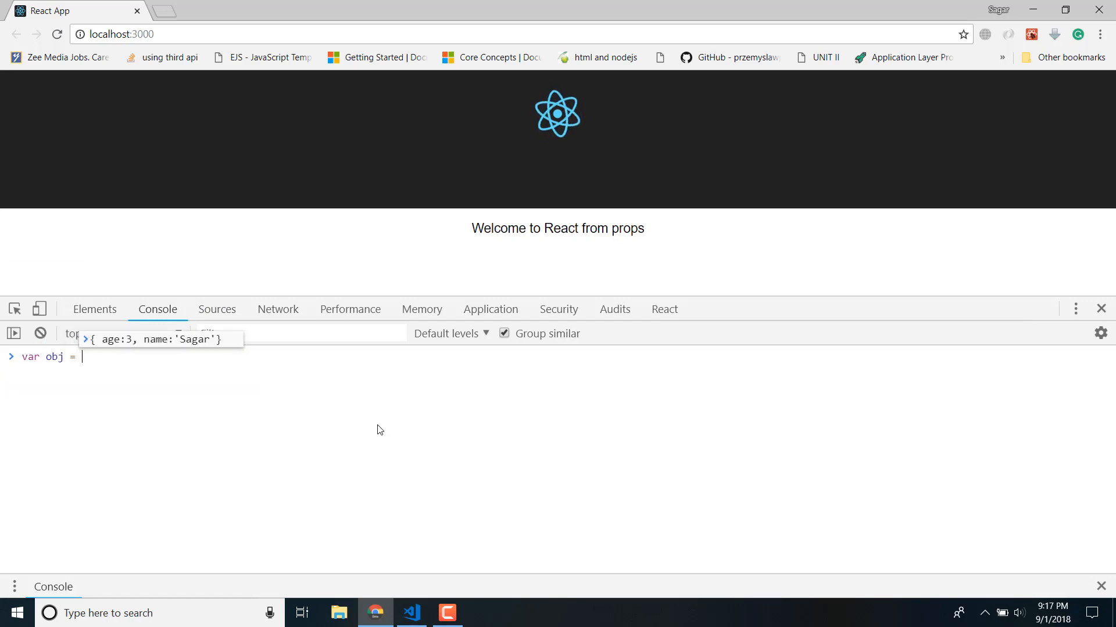
text({na)
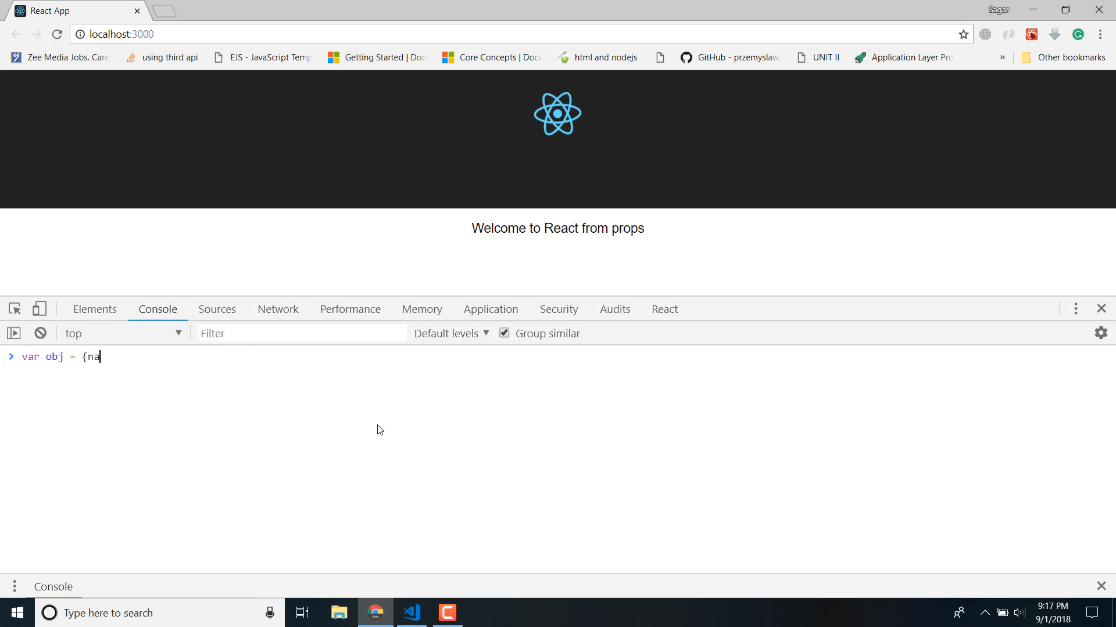
text(me: 'DS)
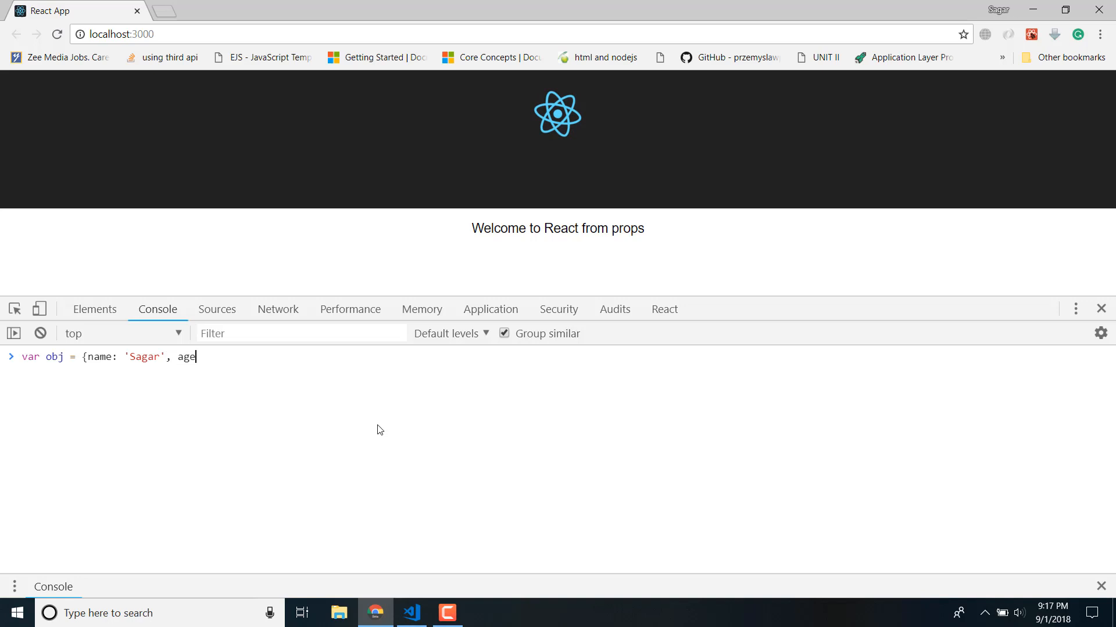
text(:22)
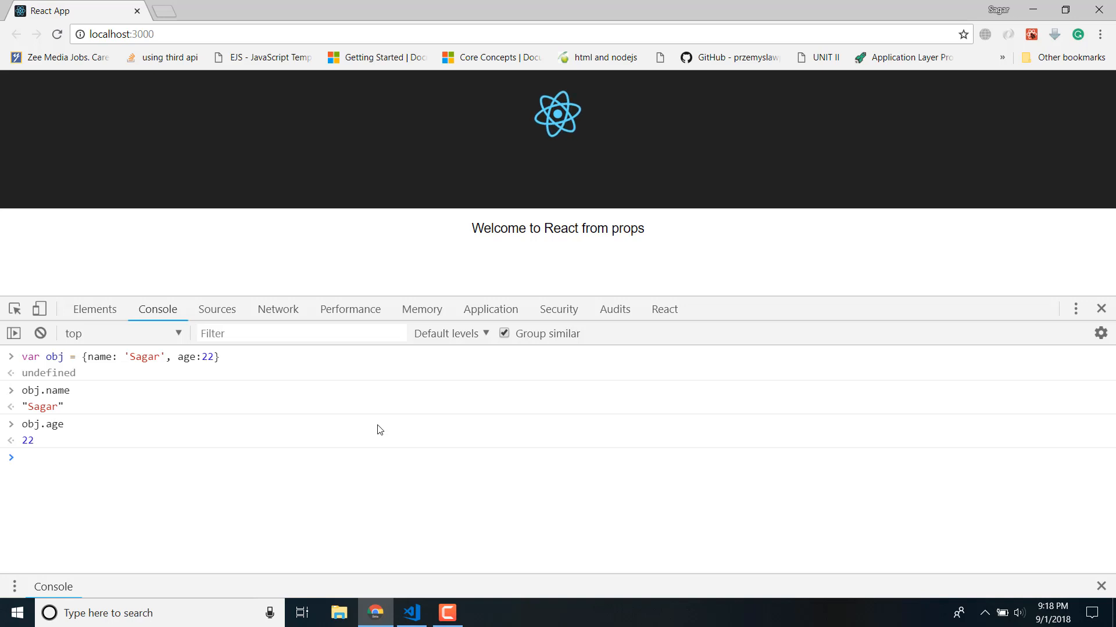
text(var {)
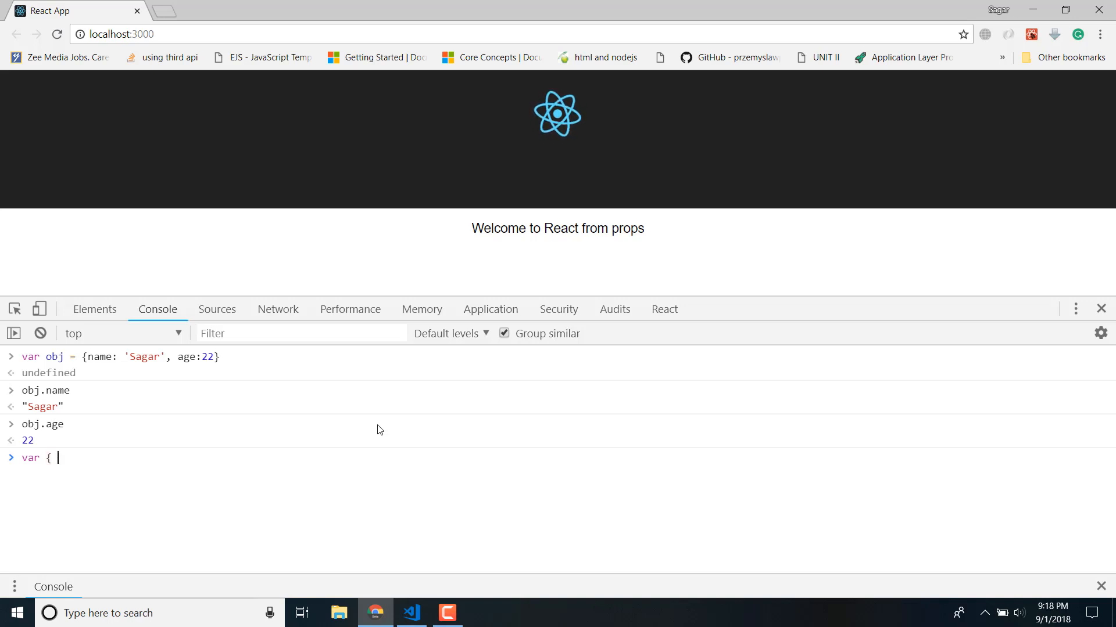
Step: Destructure const {name, age} = obj in the console and evaluate name and age
text(name,)
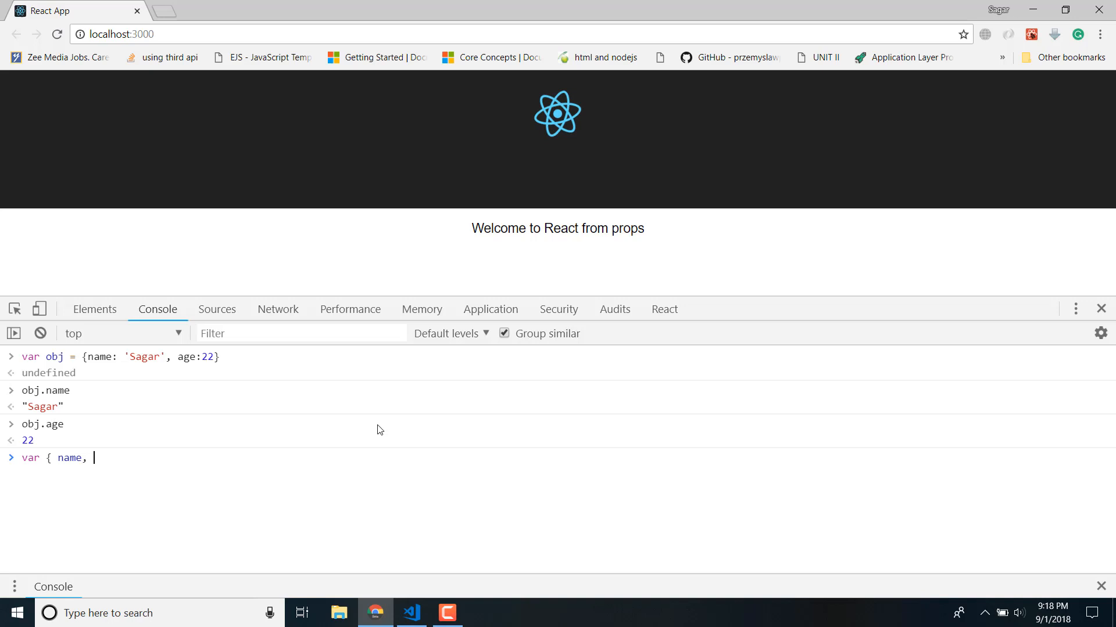
text(age {)
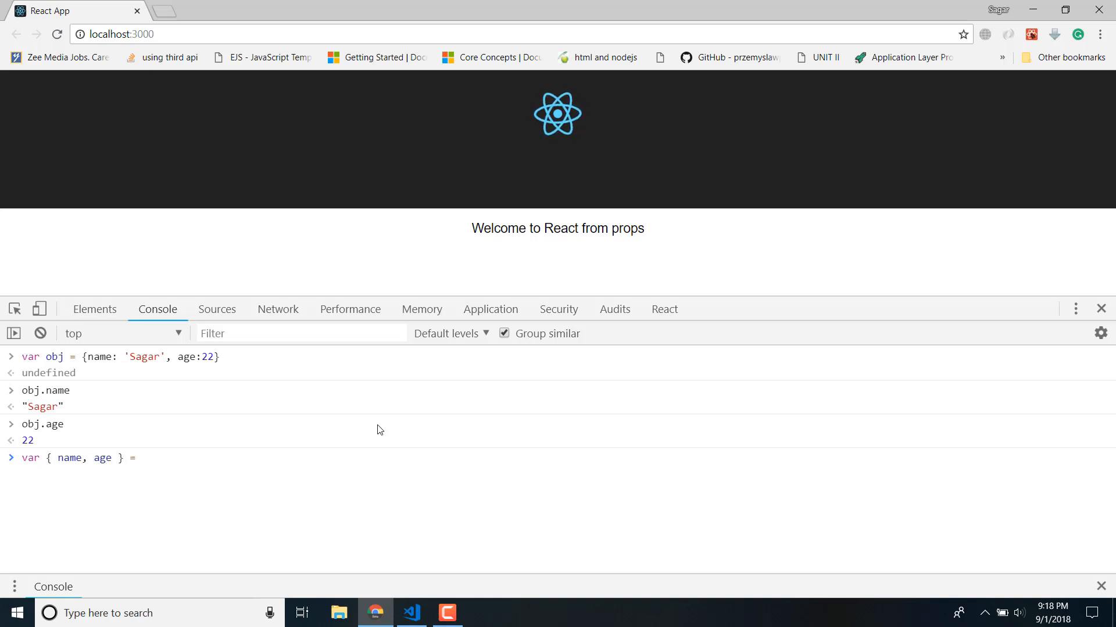
text(obj)
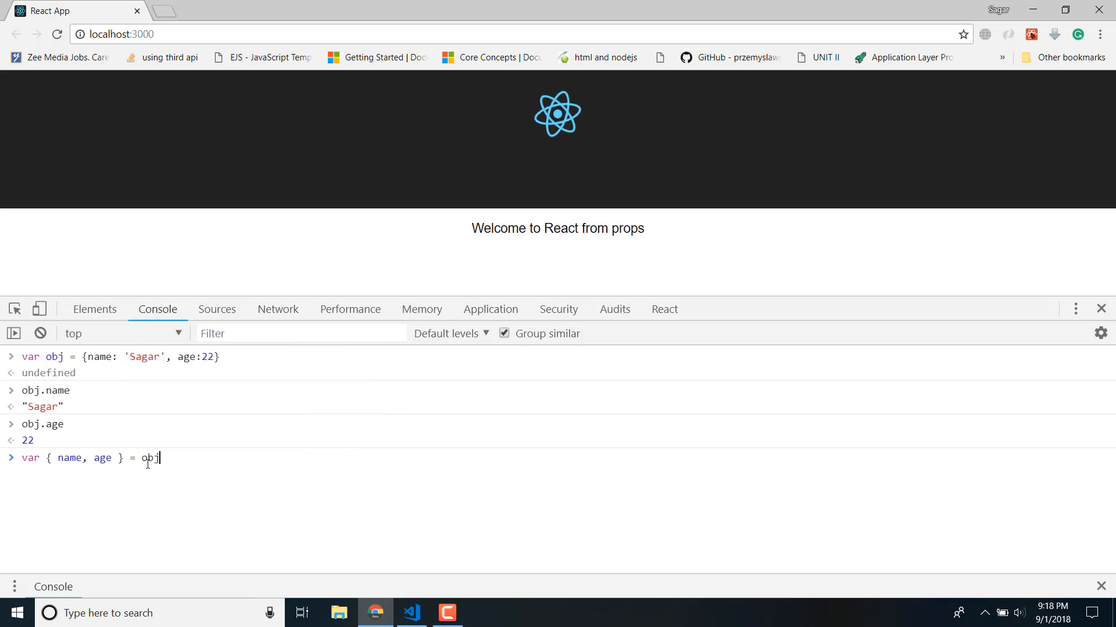
mouse_move(137, 395)
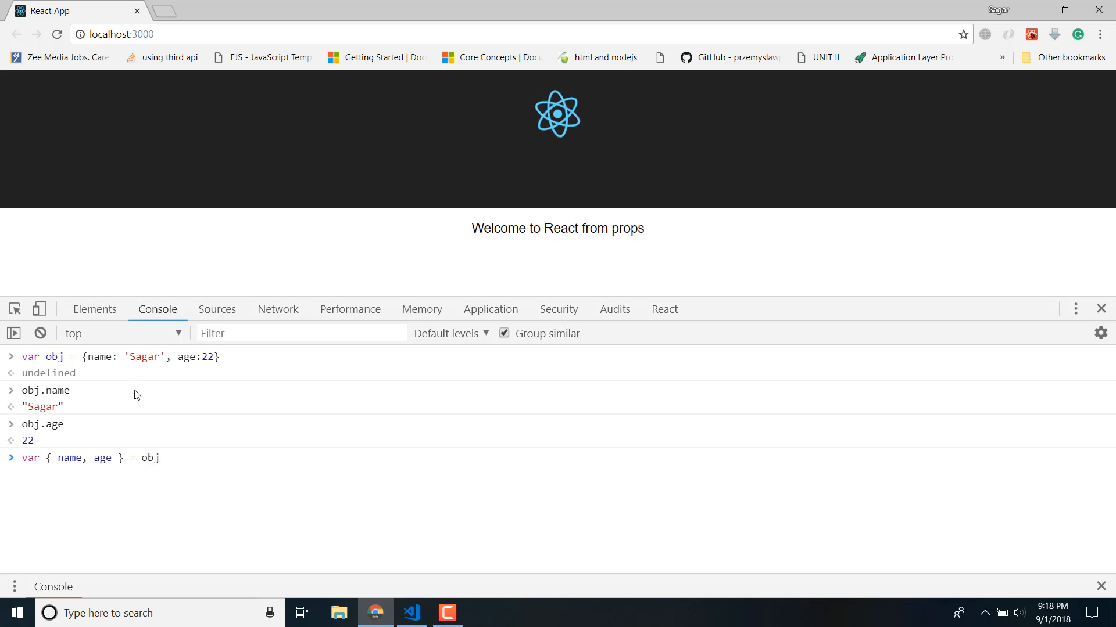
double_click(100, 357)
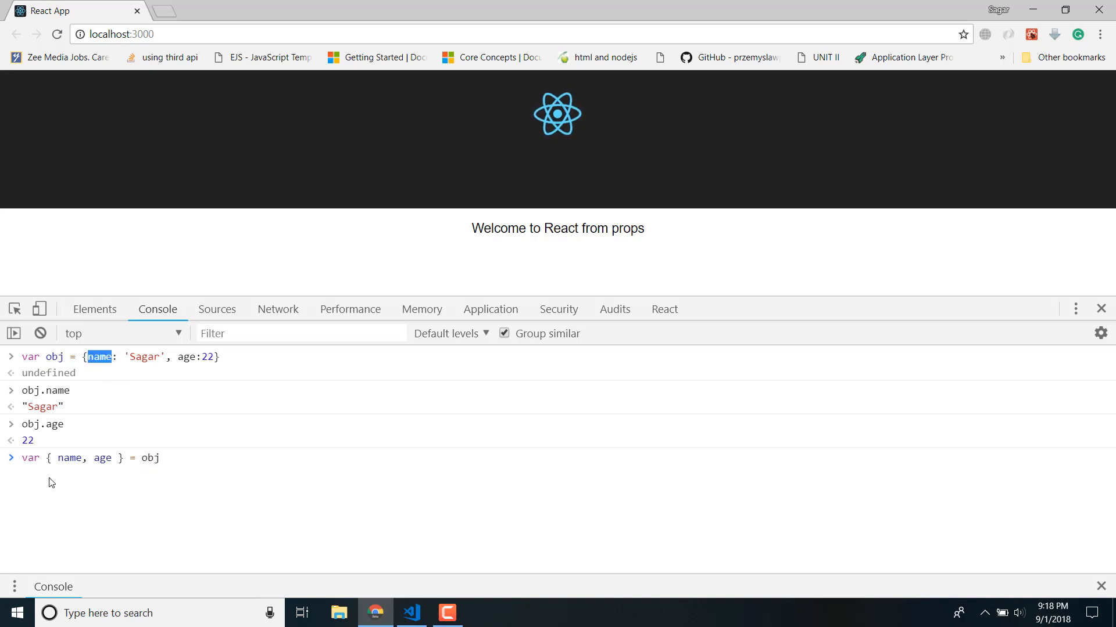
double_click(68, 458)
text(const)
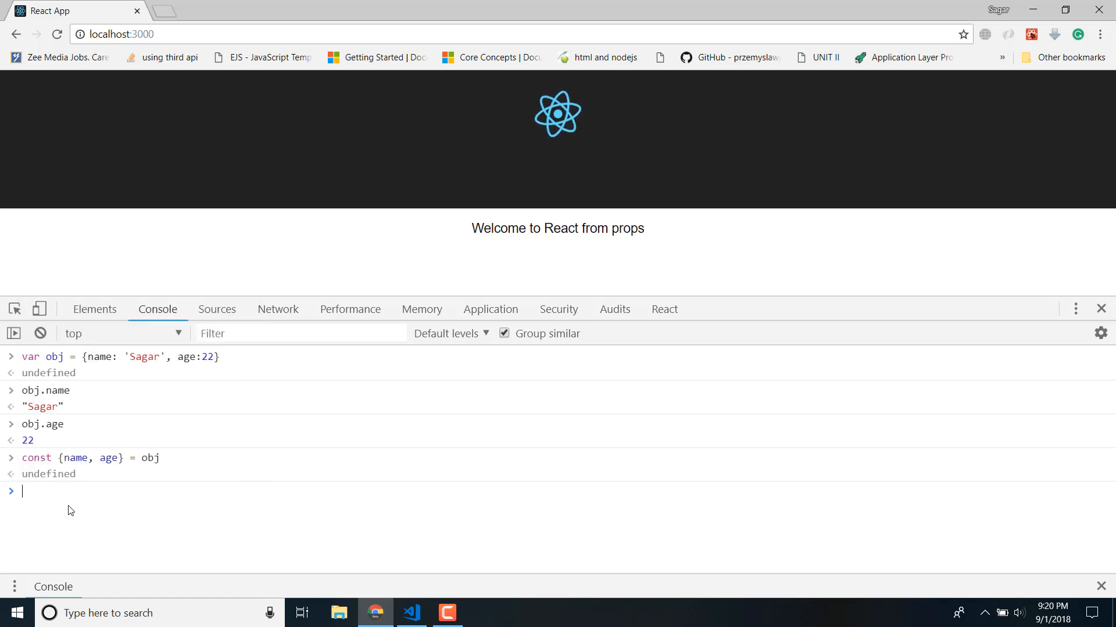
text(name)
text(age)
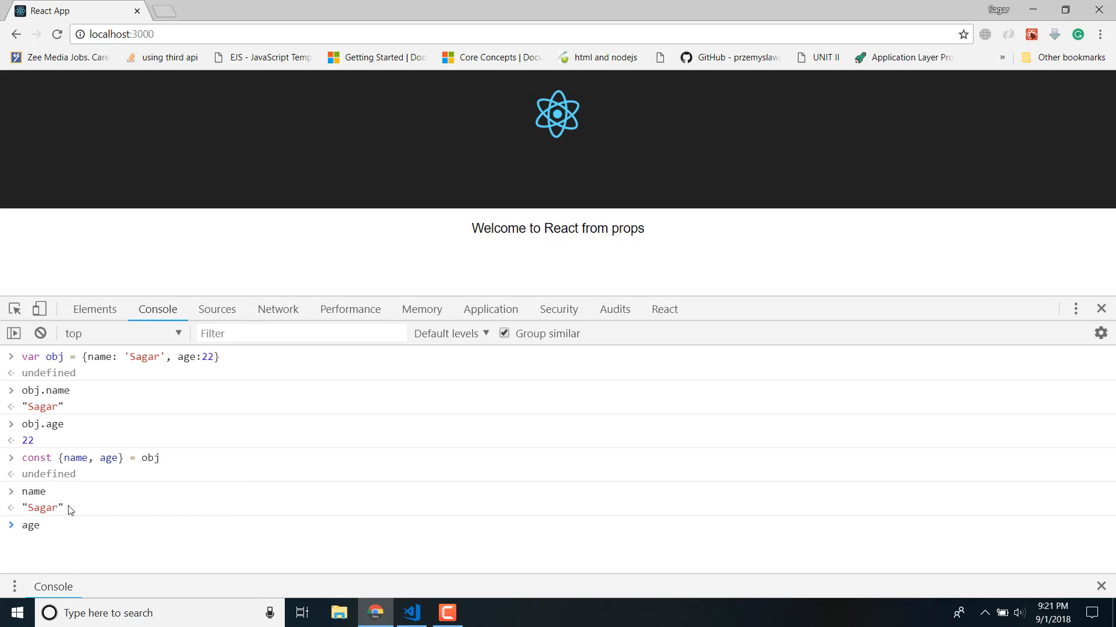
text(obj.nam)
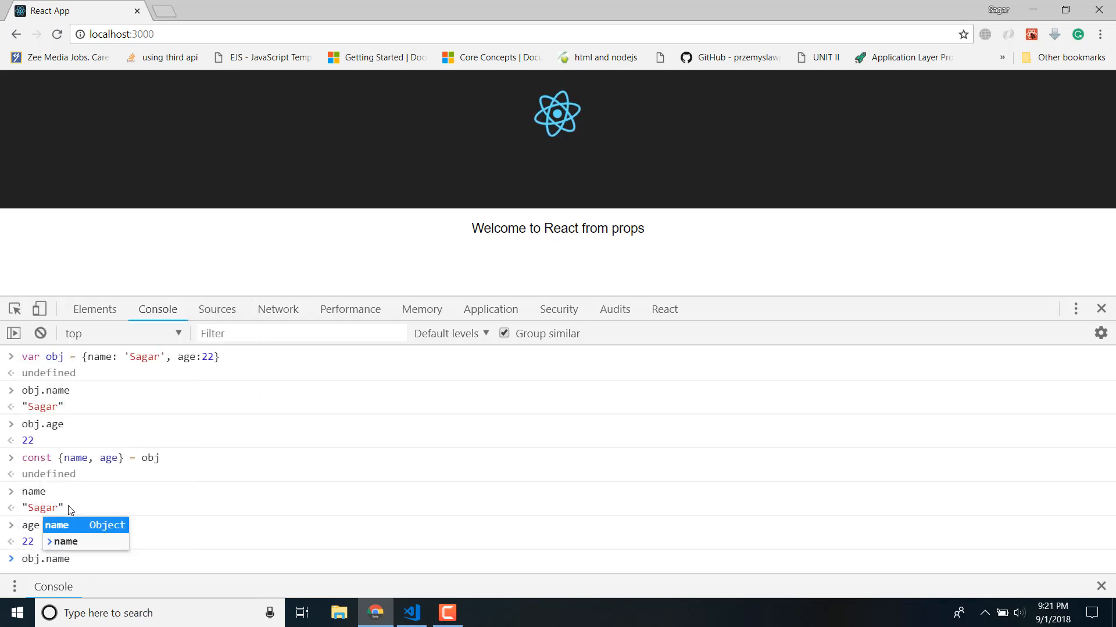
Step: Glance at the text prop in App.js, then clear the console output
click(409, 612)
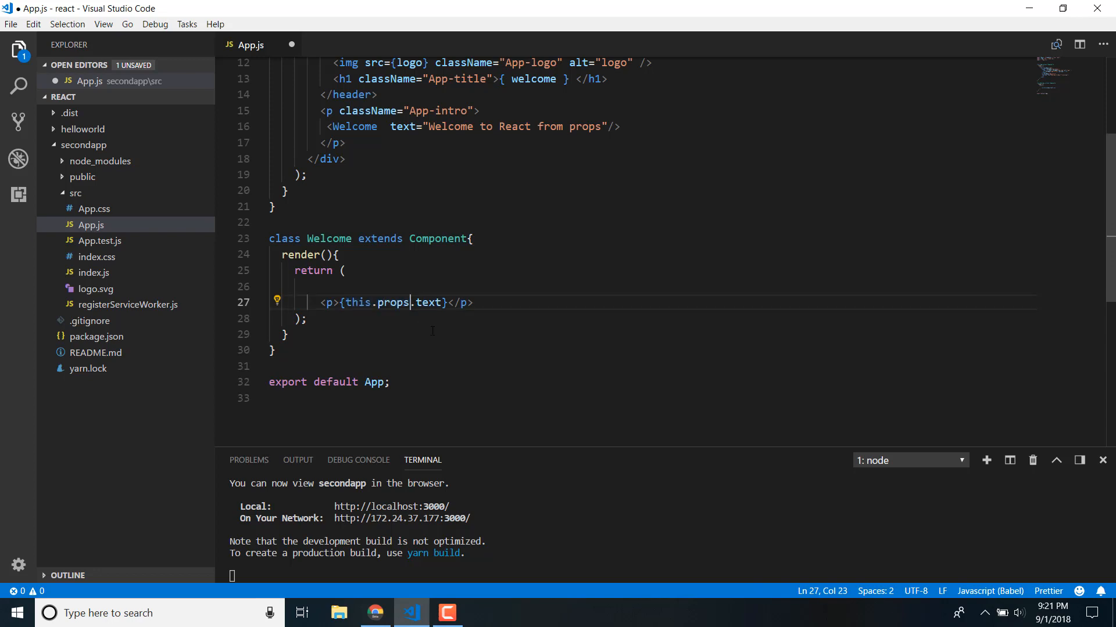
double_click(429, 302)
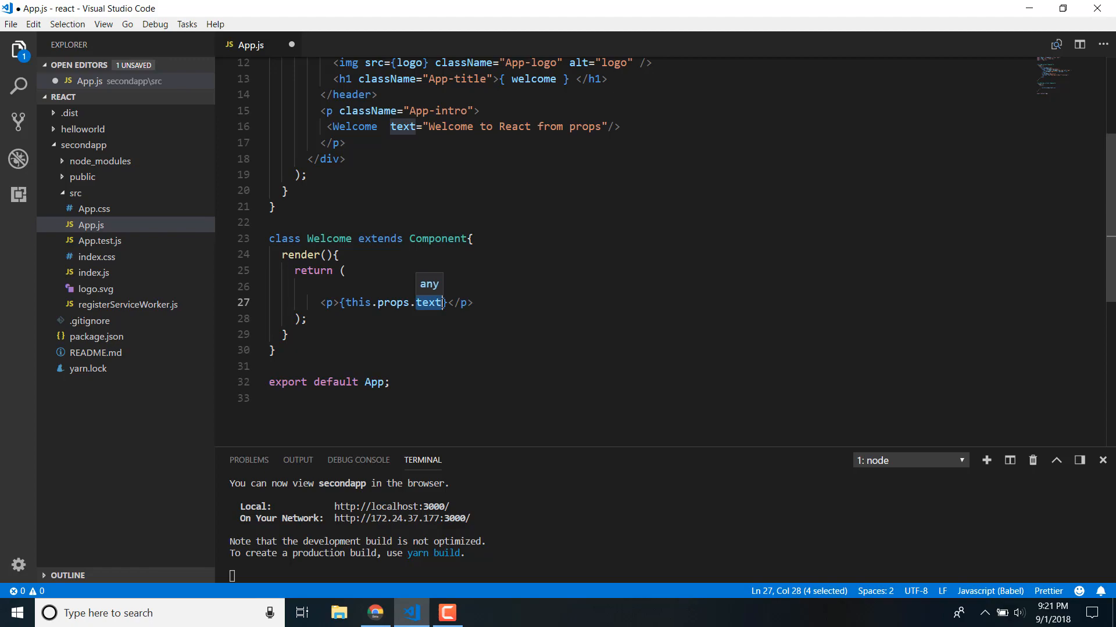
click(376, 613)
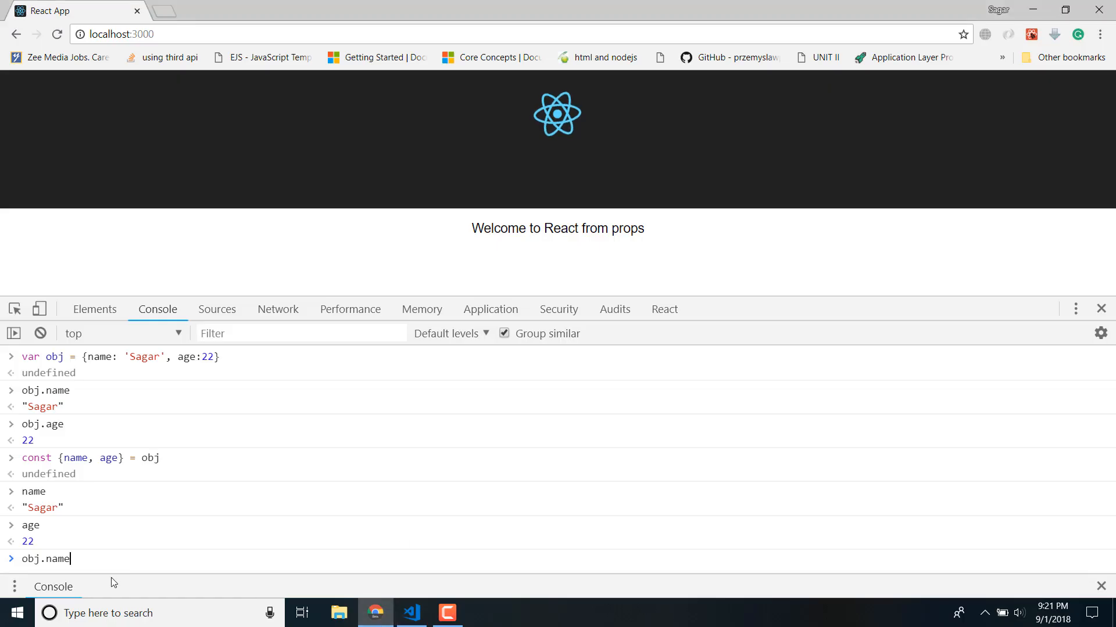
click(40, 334)
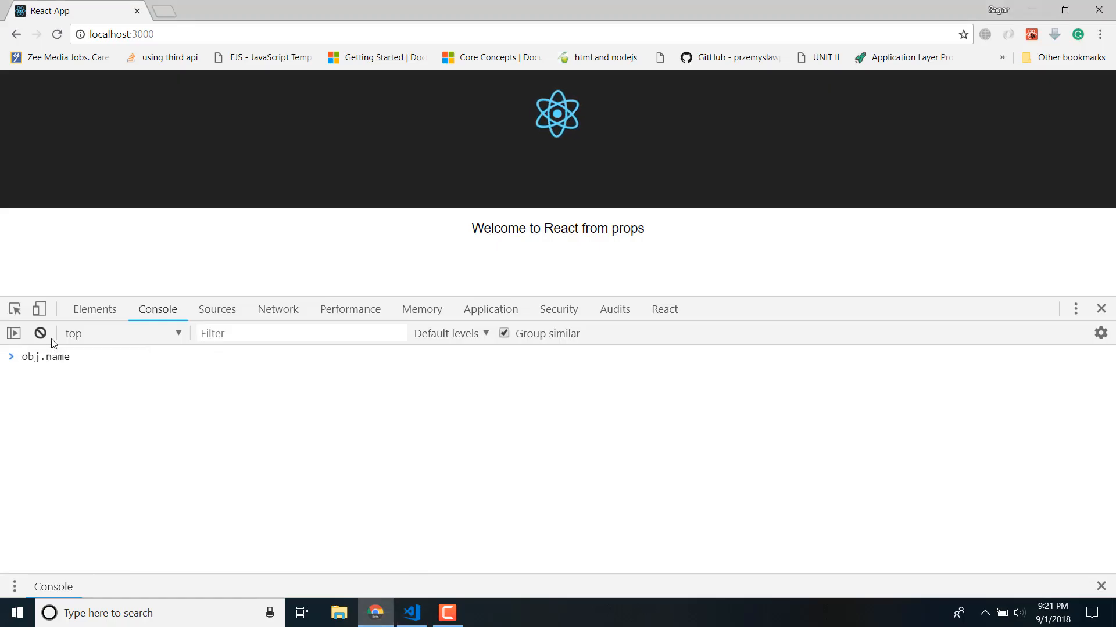
Step: Define var props = { text: 'This is props' } in the console
double_click(42, 357)
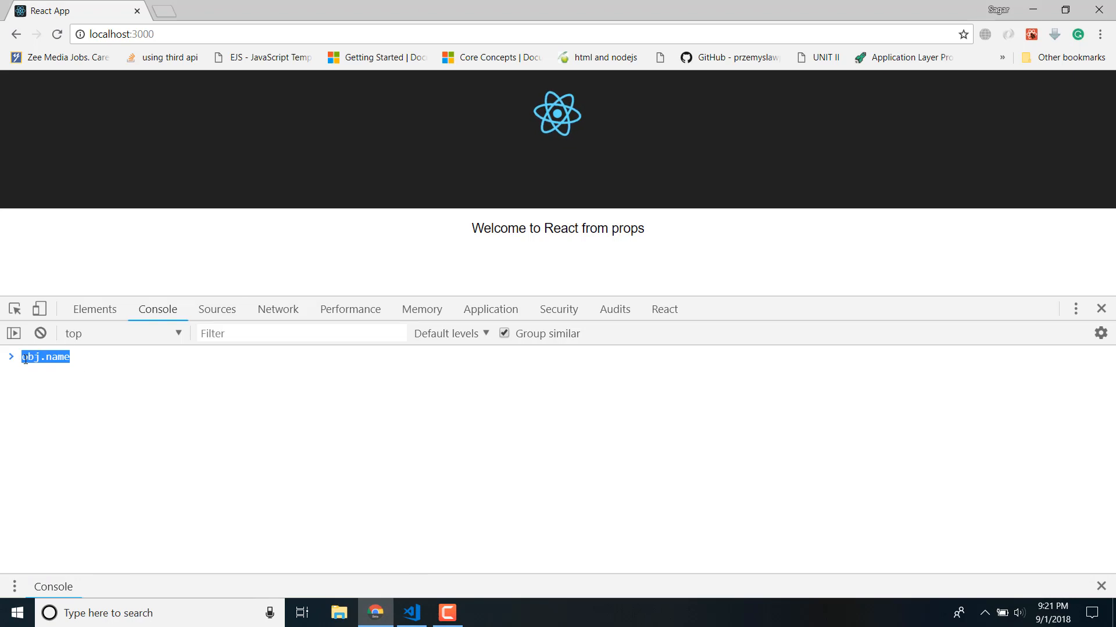
text(var)
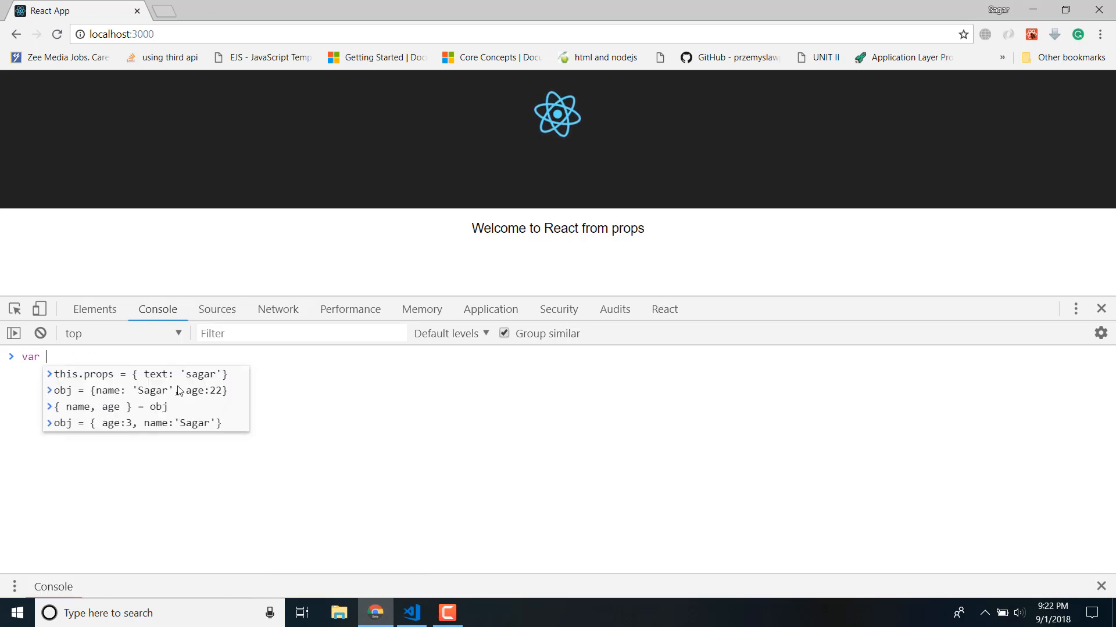
text(props)
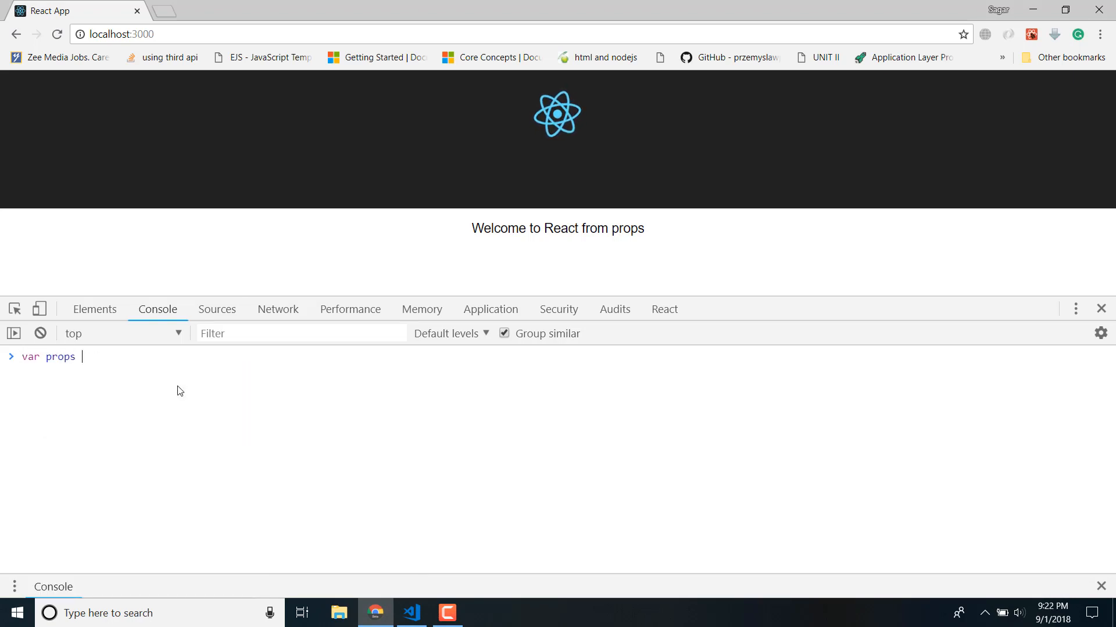
text(= { te)
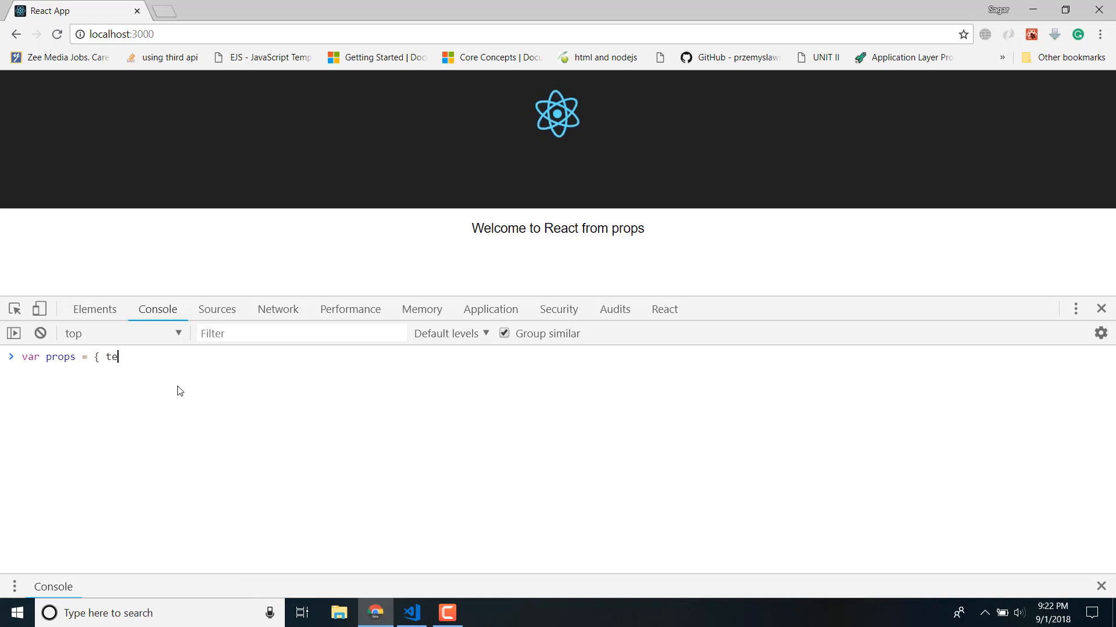
text(xt)
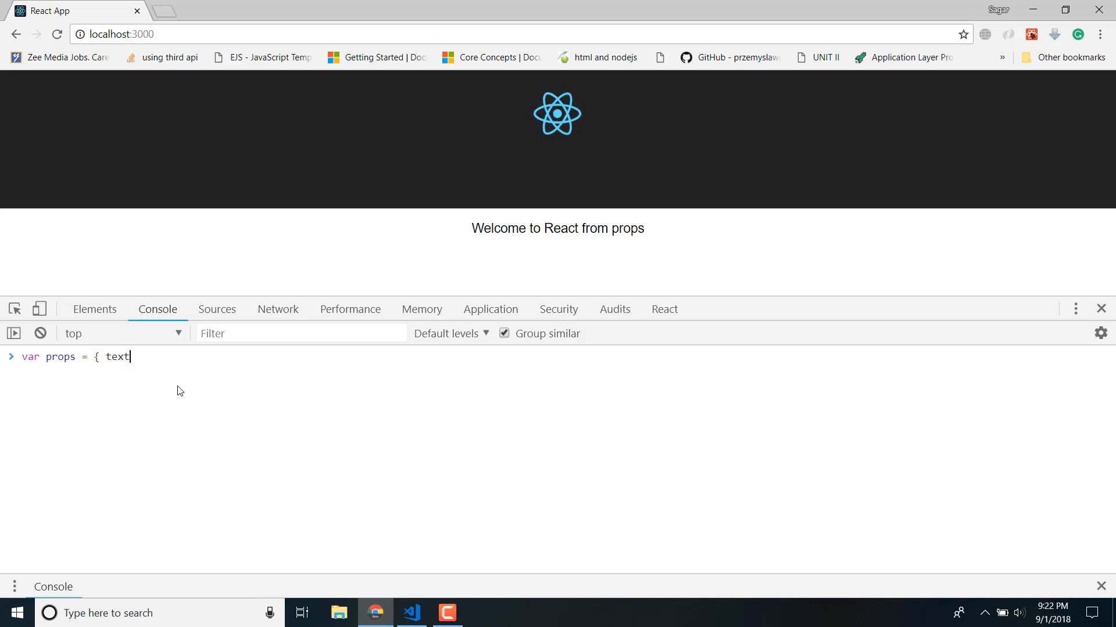
text(: 'Th)
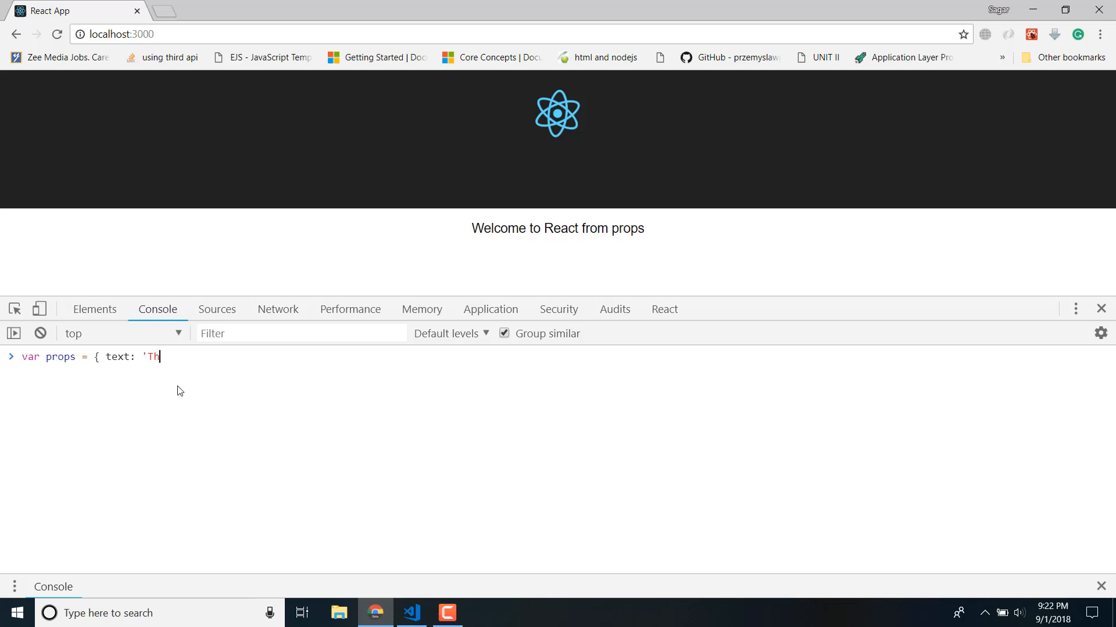
text(is is props)
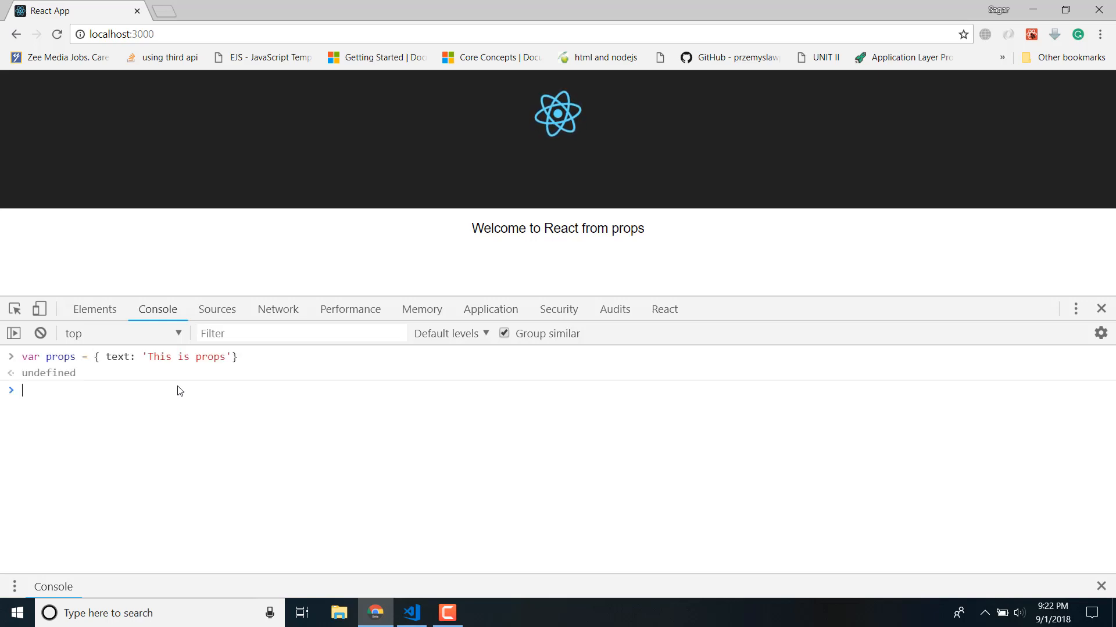
Step: Destructure const { text } = props and confirm text and props.text both return "This is props"
text(const)
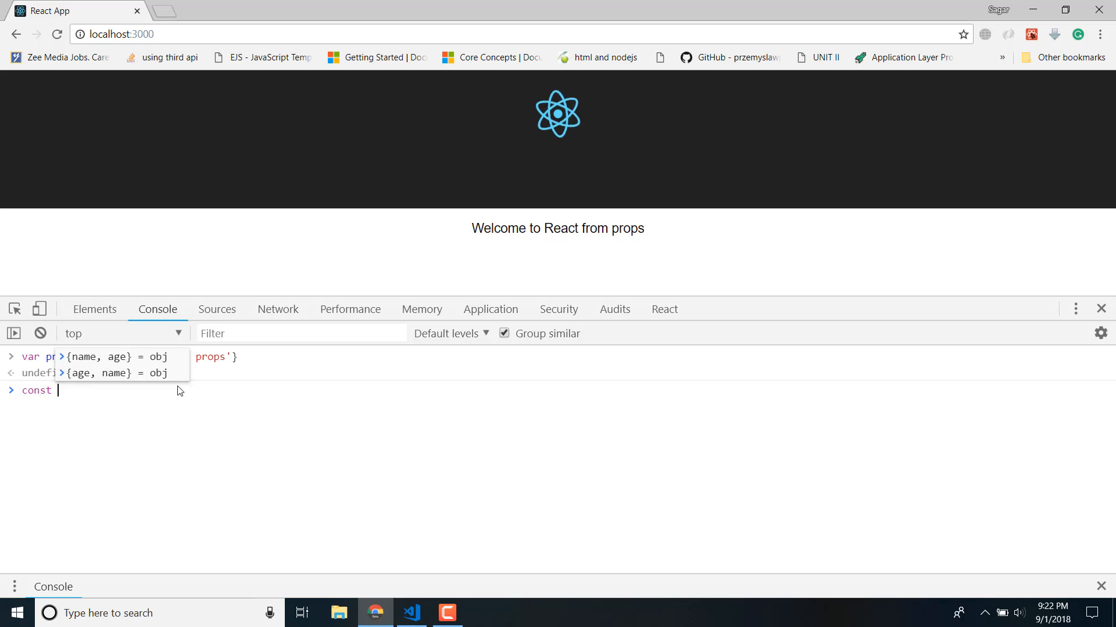
text(ructor)
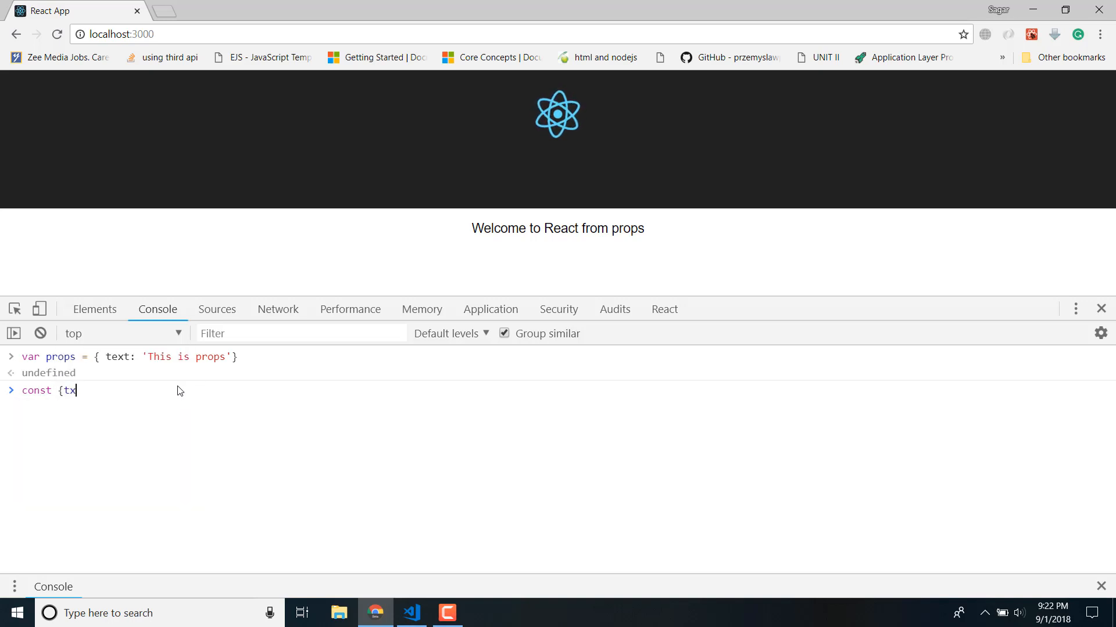
text(ext)
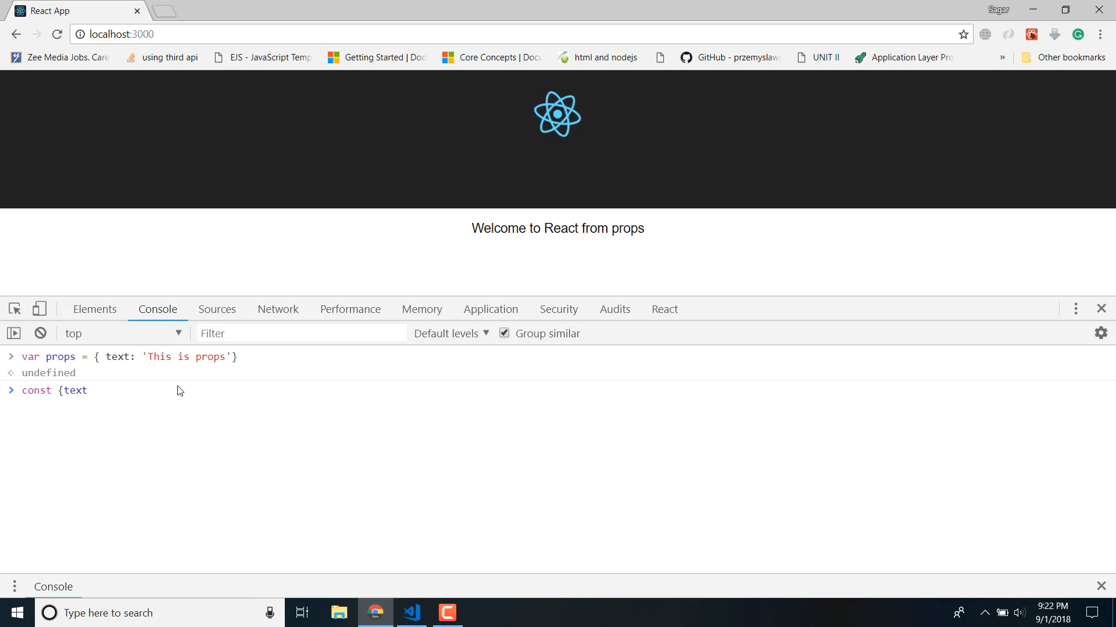
text(} =)
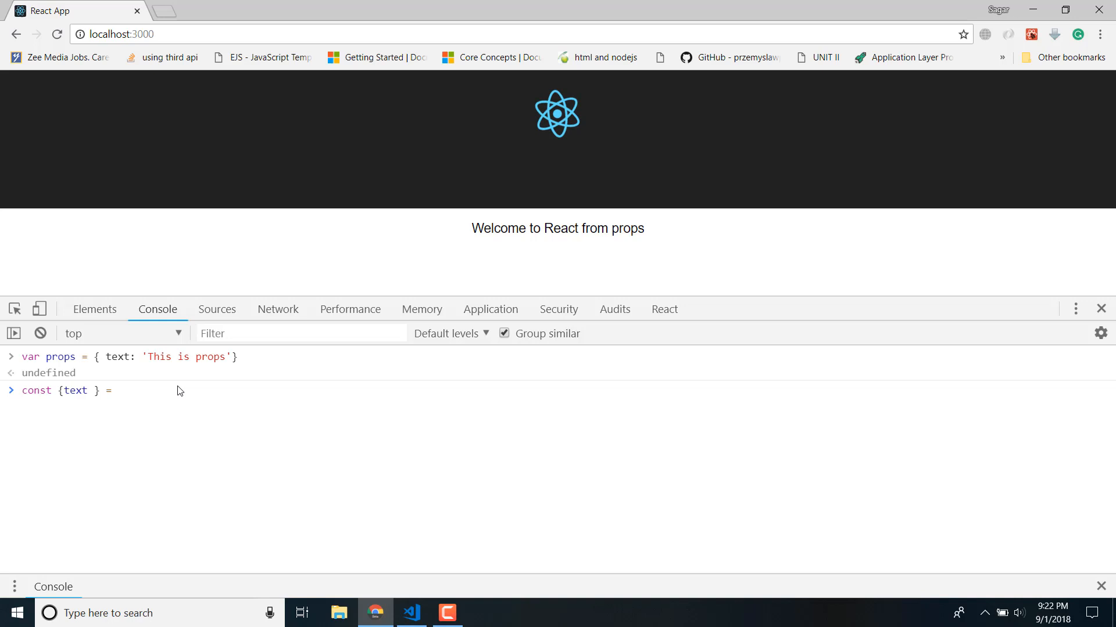
text([r)
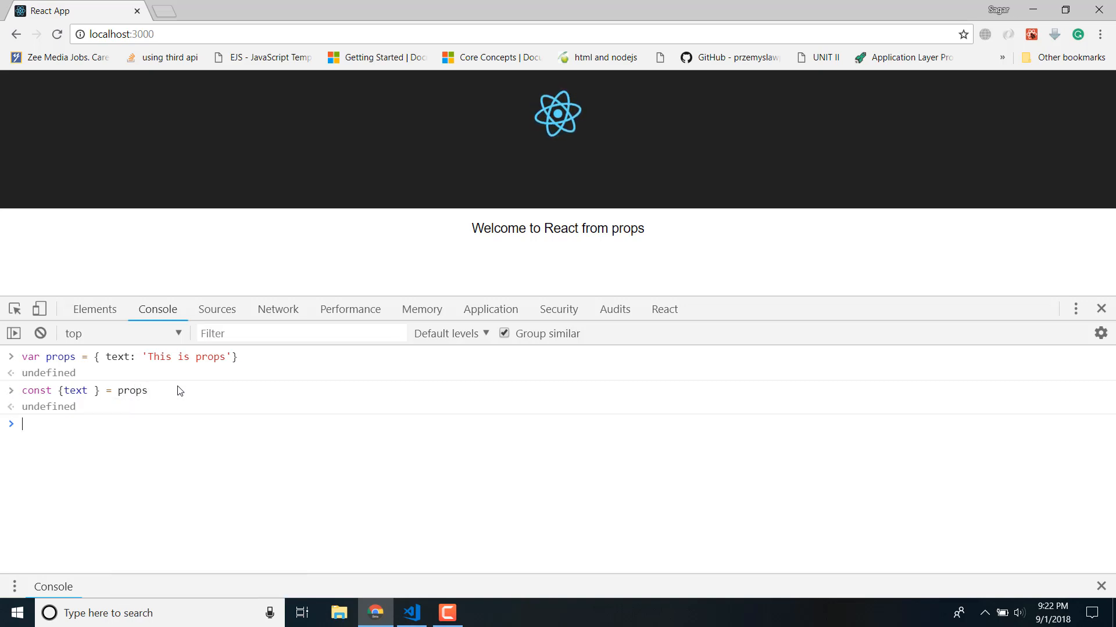
text(text)
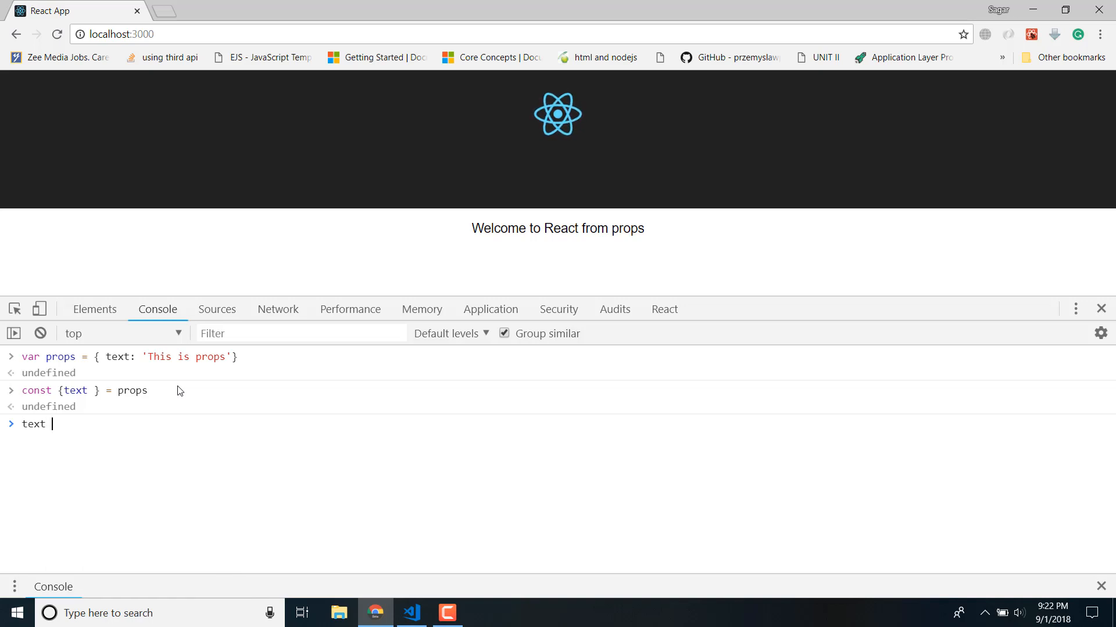
key(Enter)
text(props.text)
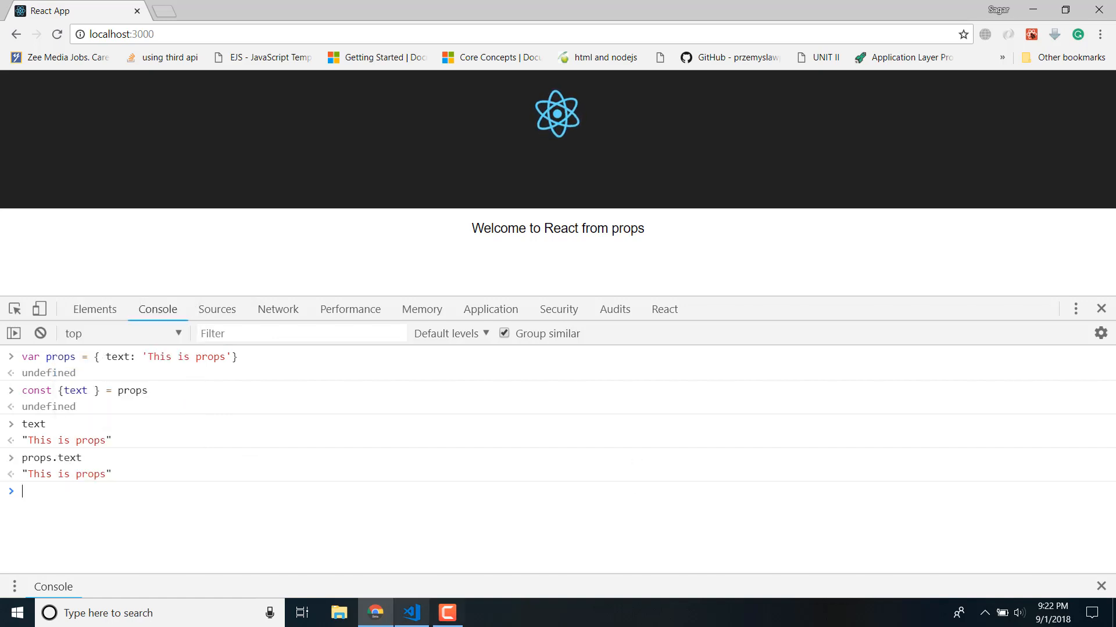
click(410, 614)
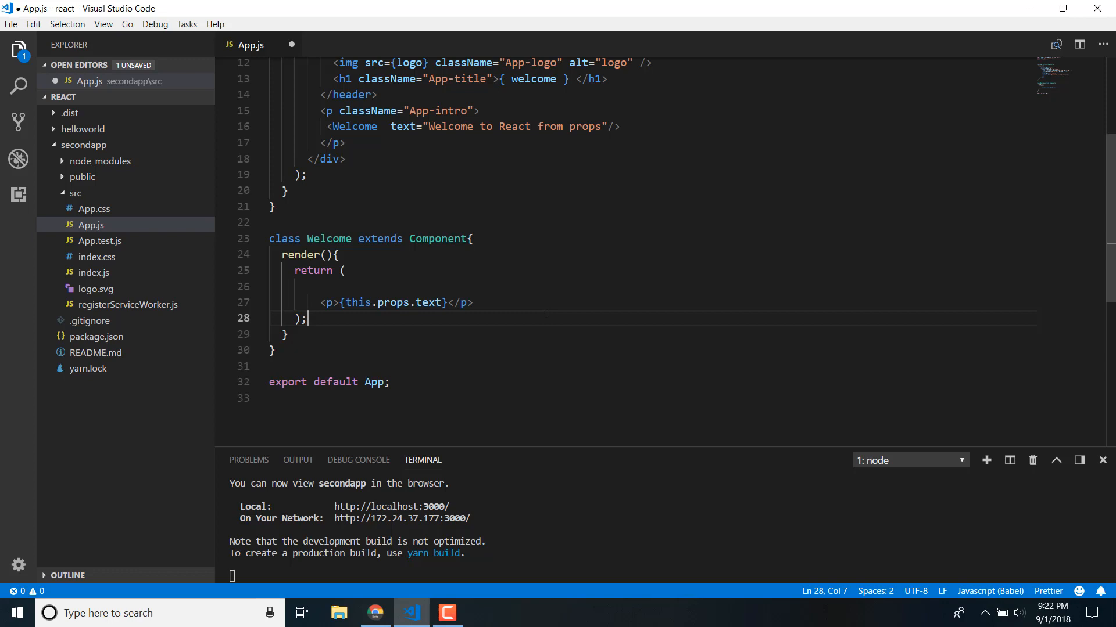
mouse_move(574, 196)
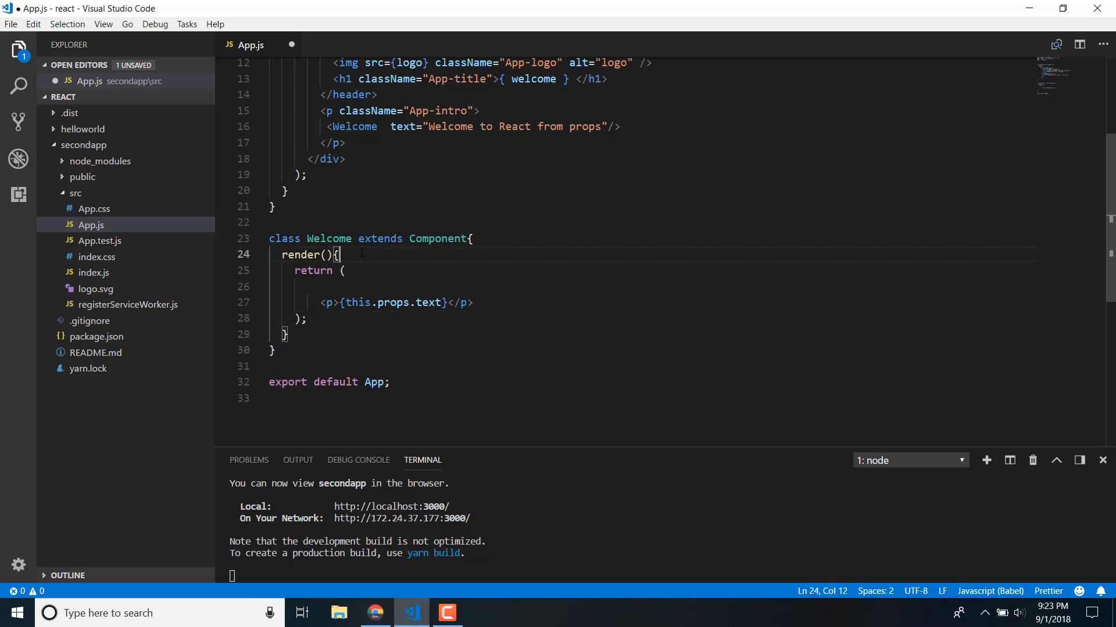
Step: Write const { text } = this.props; at the start of Welcome's render method
text(const {)
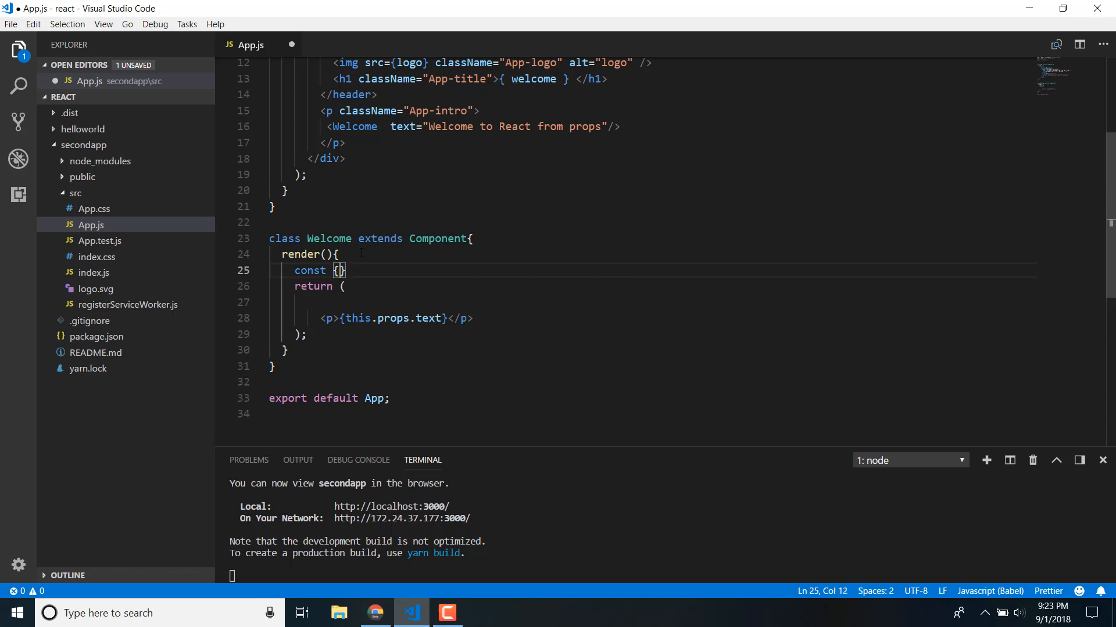
key(BackSpace)
text(v)
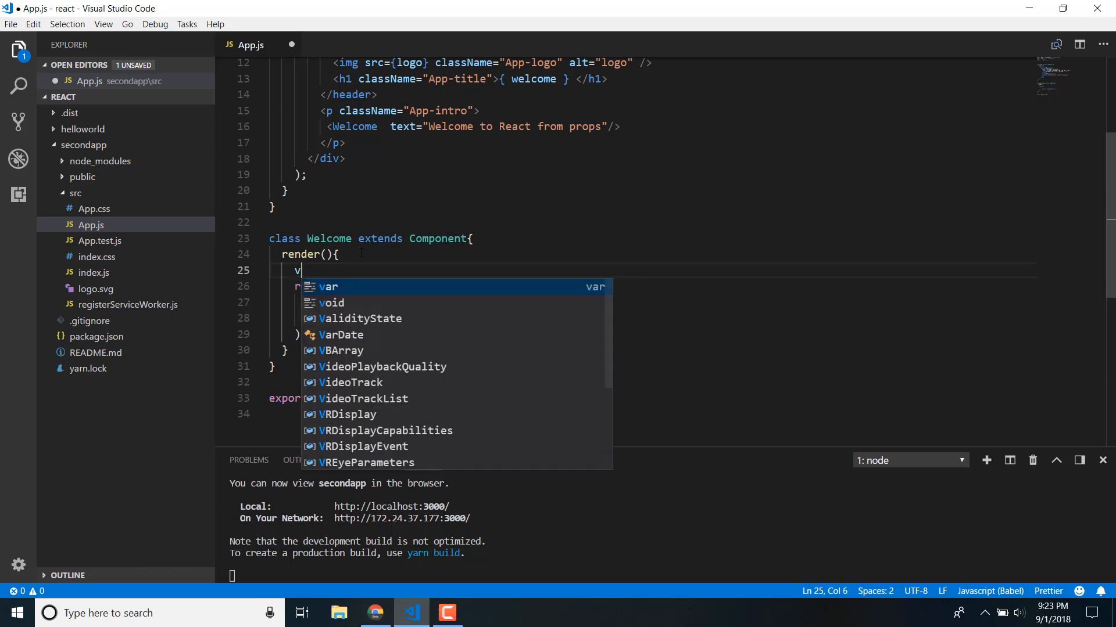
text(ar const let)
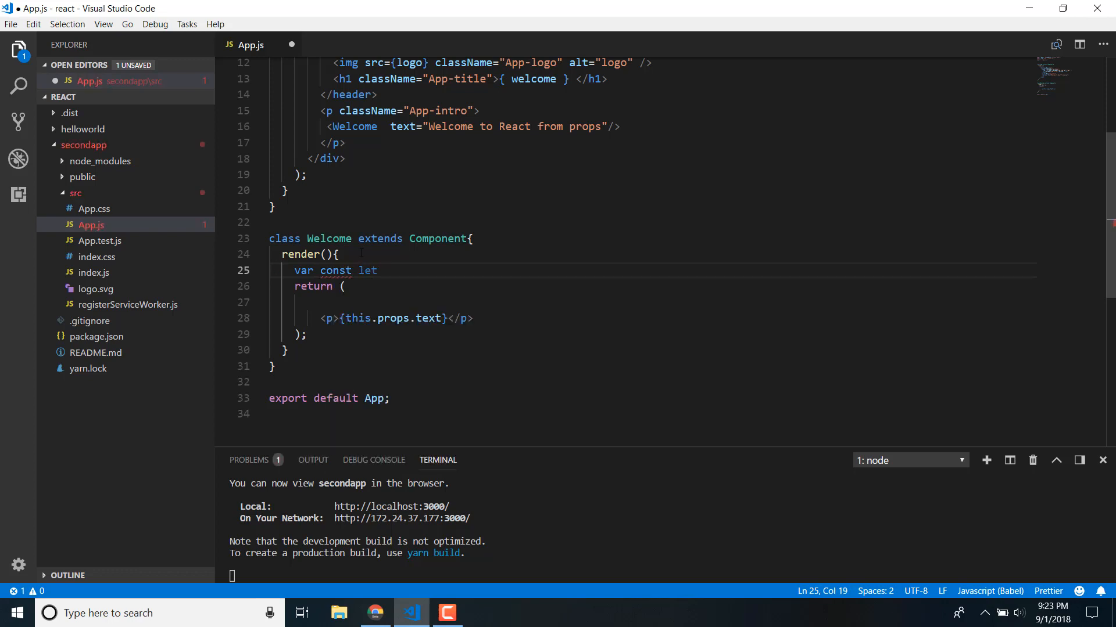
key(Backspace)
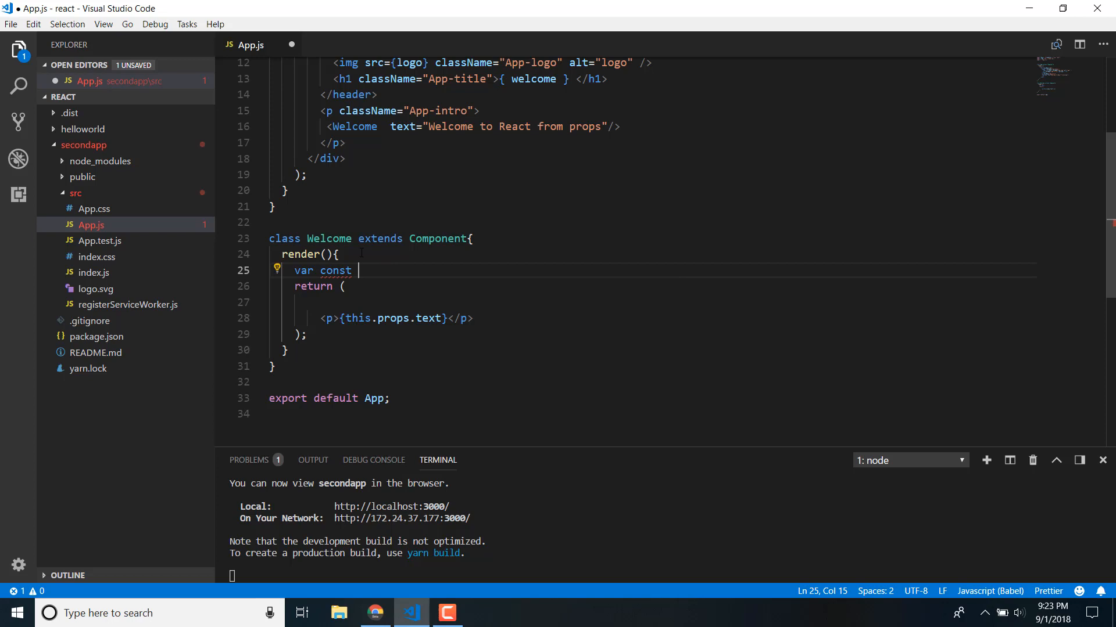
key(BackSpace)
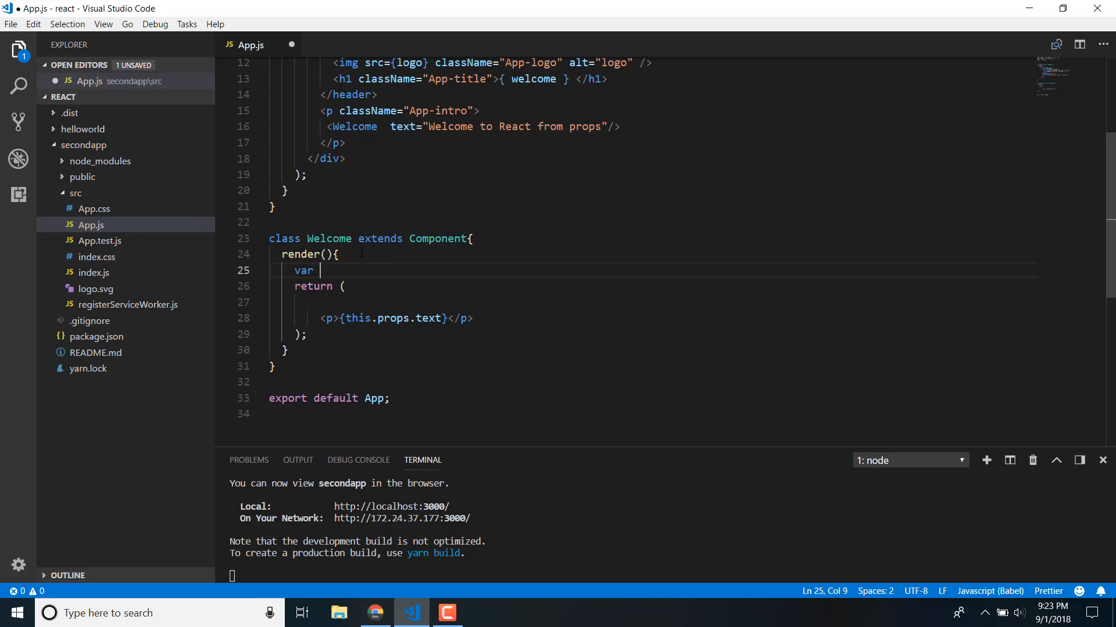
text(const)
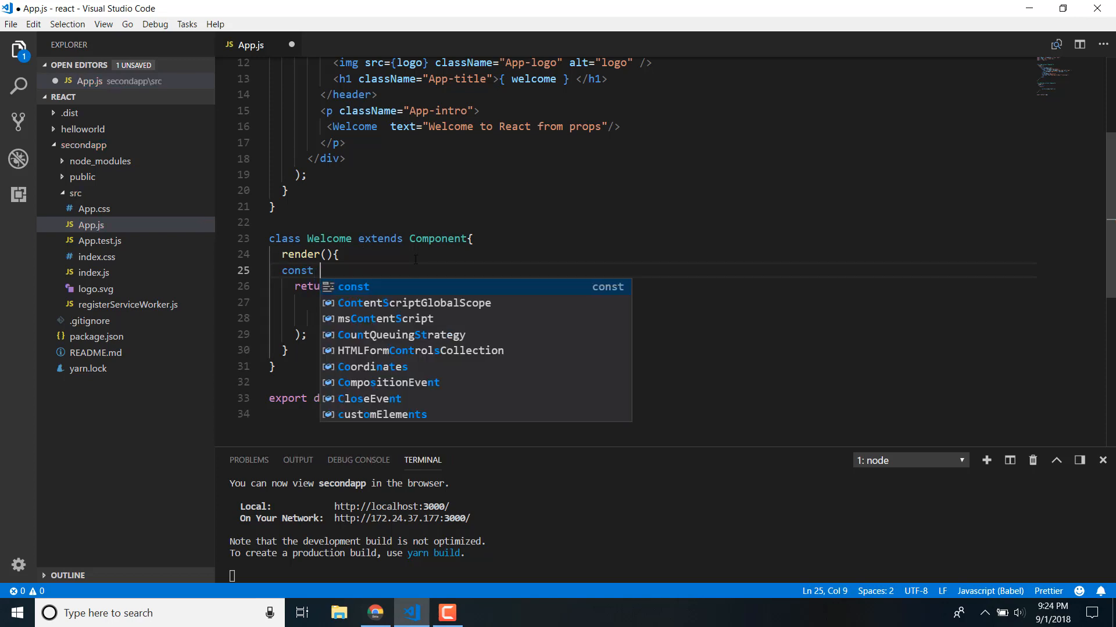
text({ })
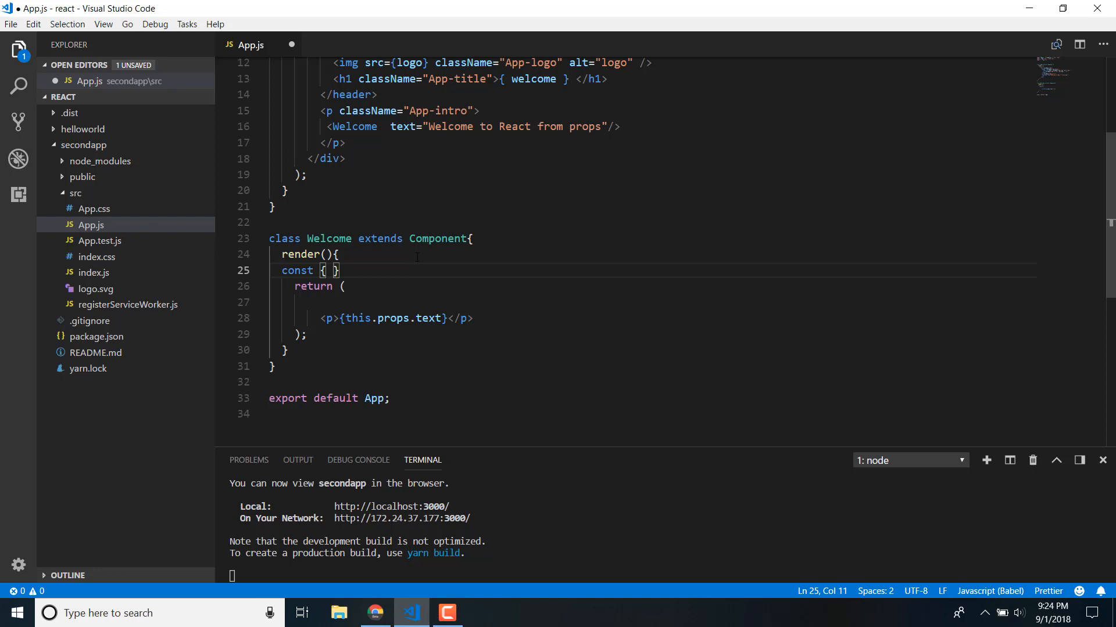
text(tex)
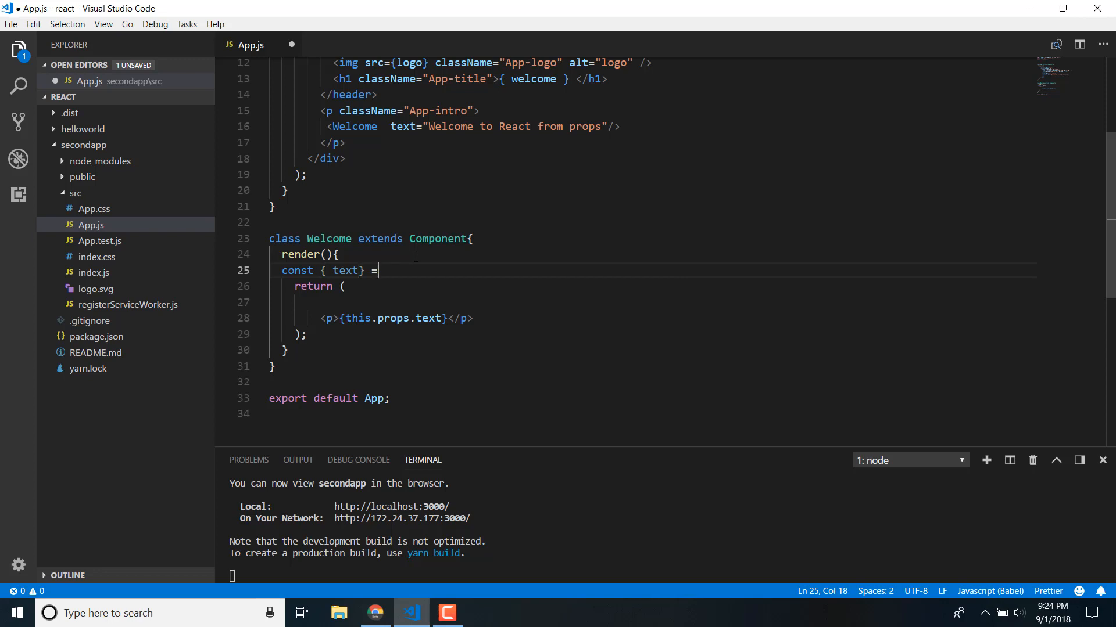
text(this.)
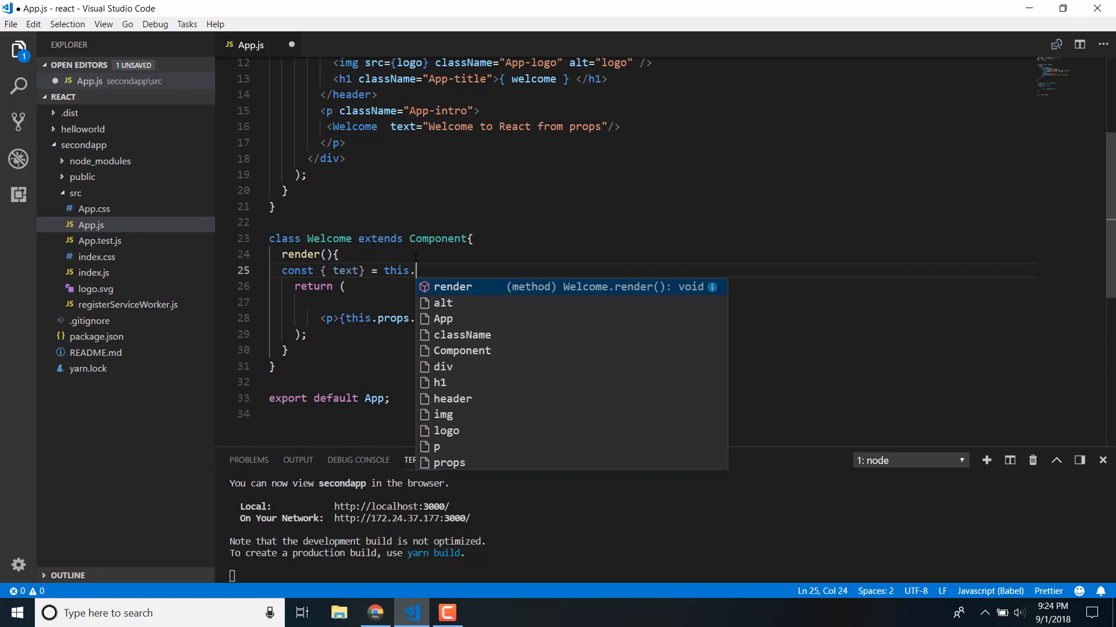
text(props)
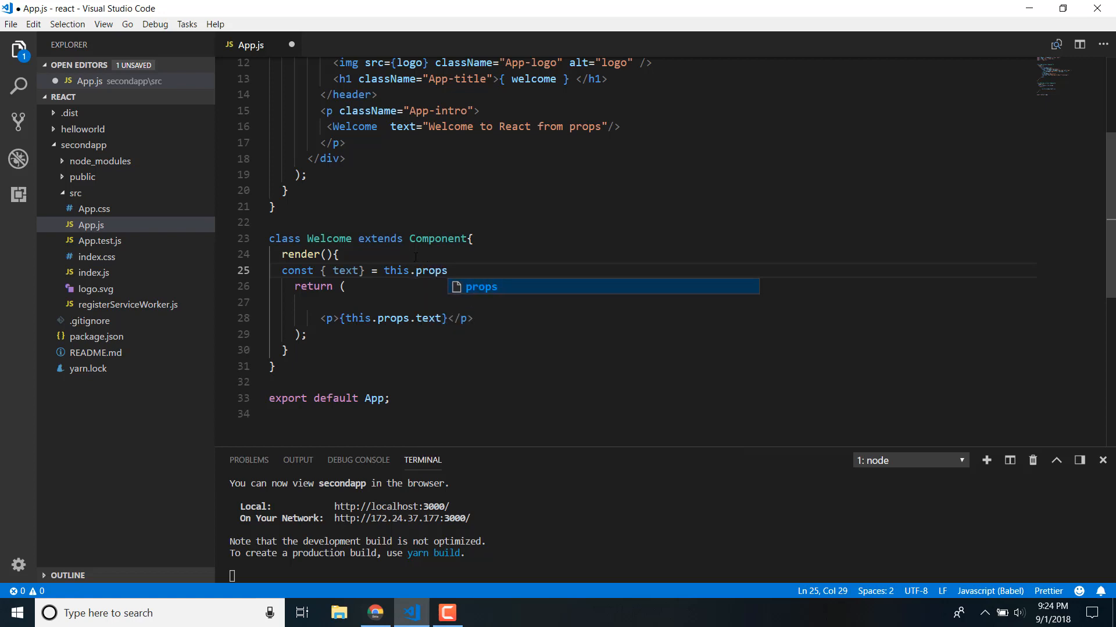
text(;)
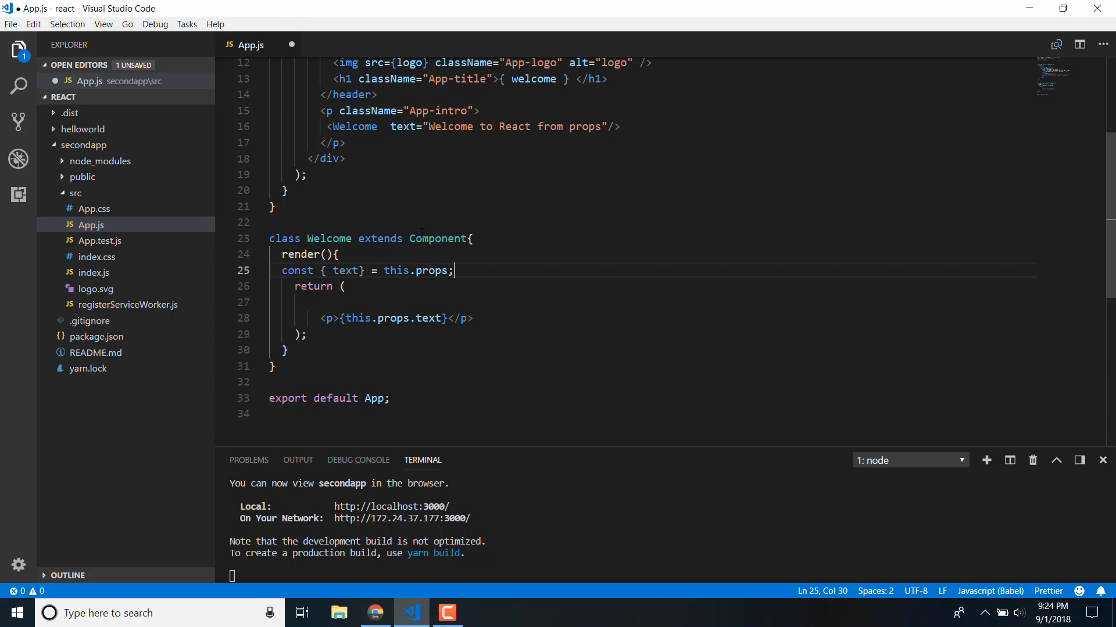
double_click(373, 319)
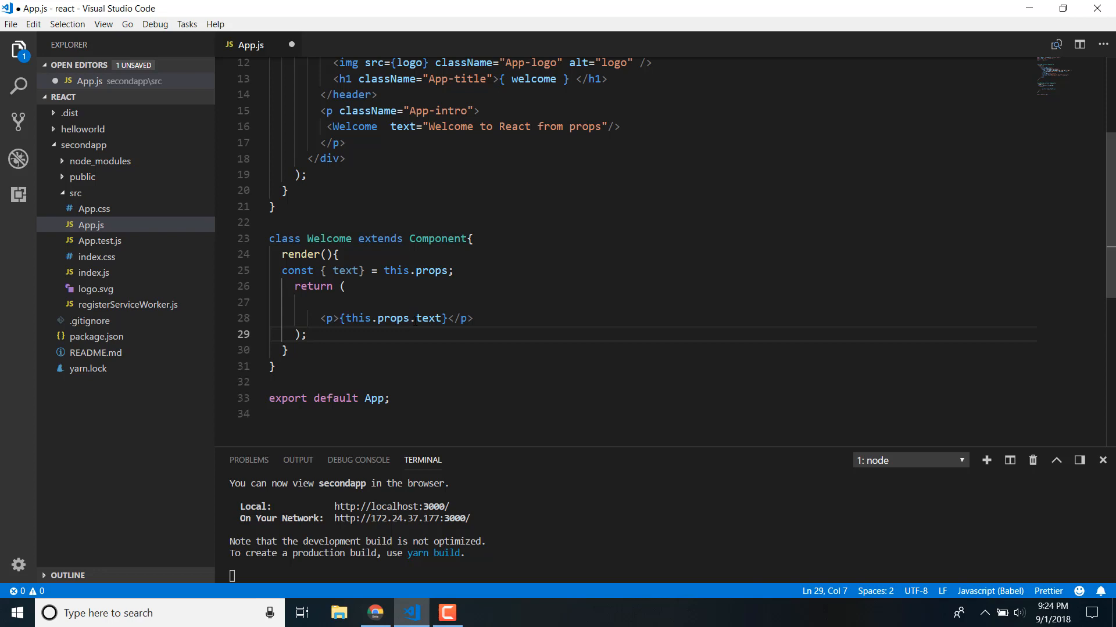
Step: Replace this.props. so the paragraph renders {text}, then save App.js to recompile
drag(349, 318, 416, 319)
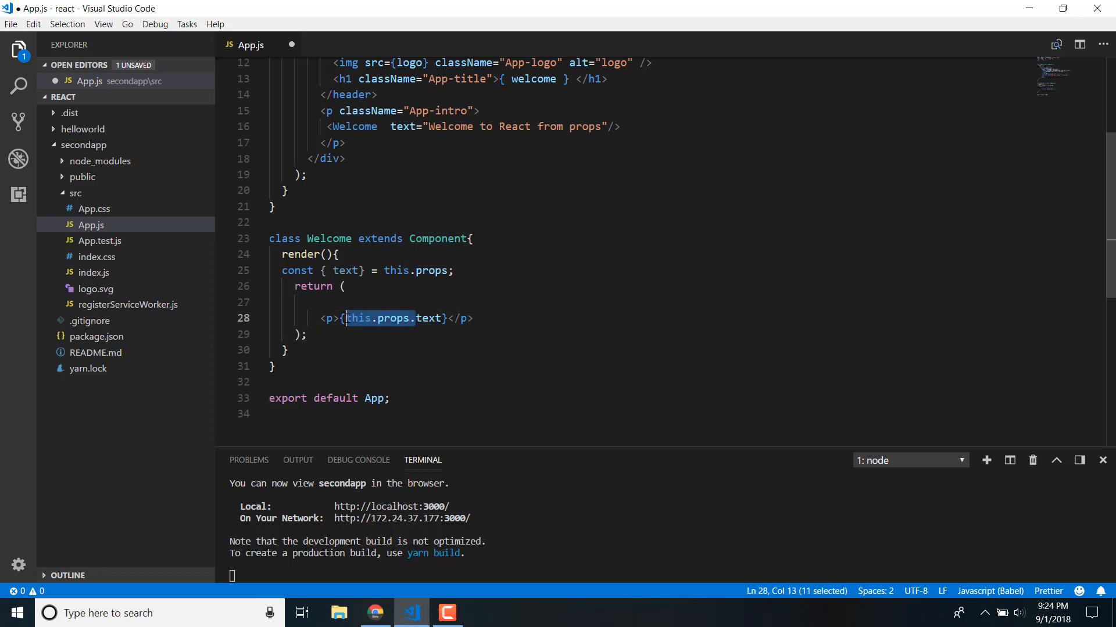
text(text)
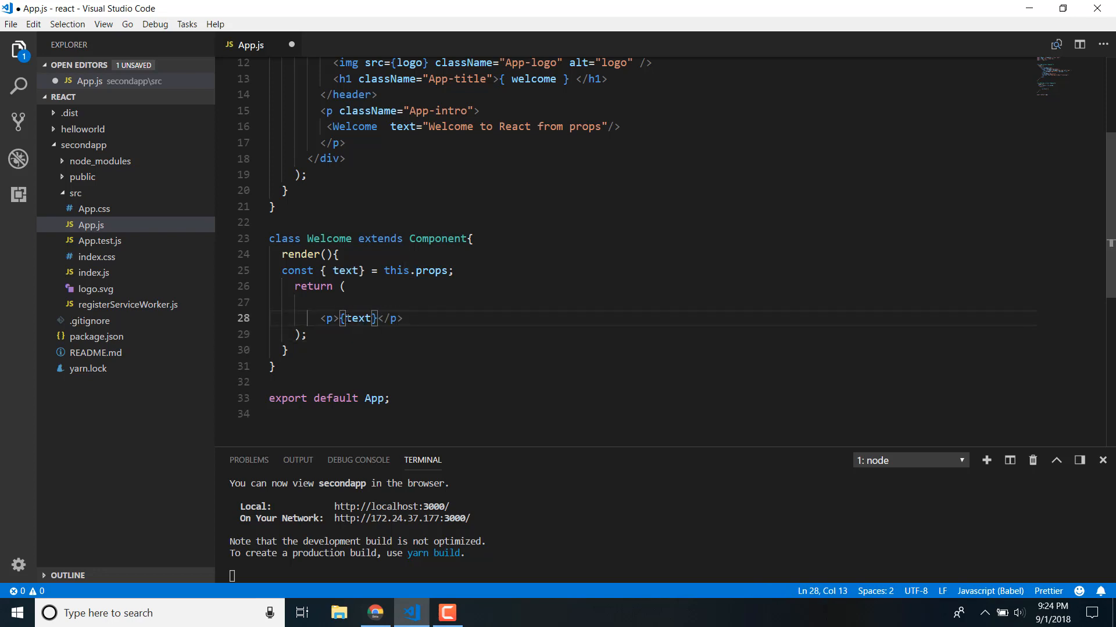
key(ctrl+s)
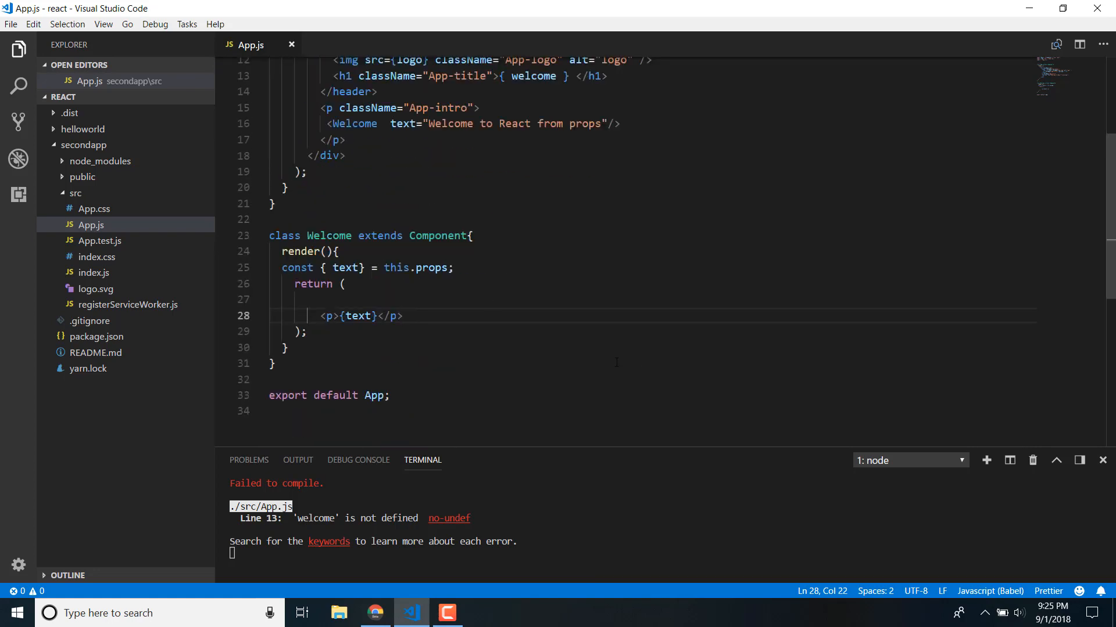
Step: Hide DevTools in Chrome so the 'welcome' is not defined error fills the page
click(375, 612)
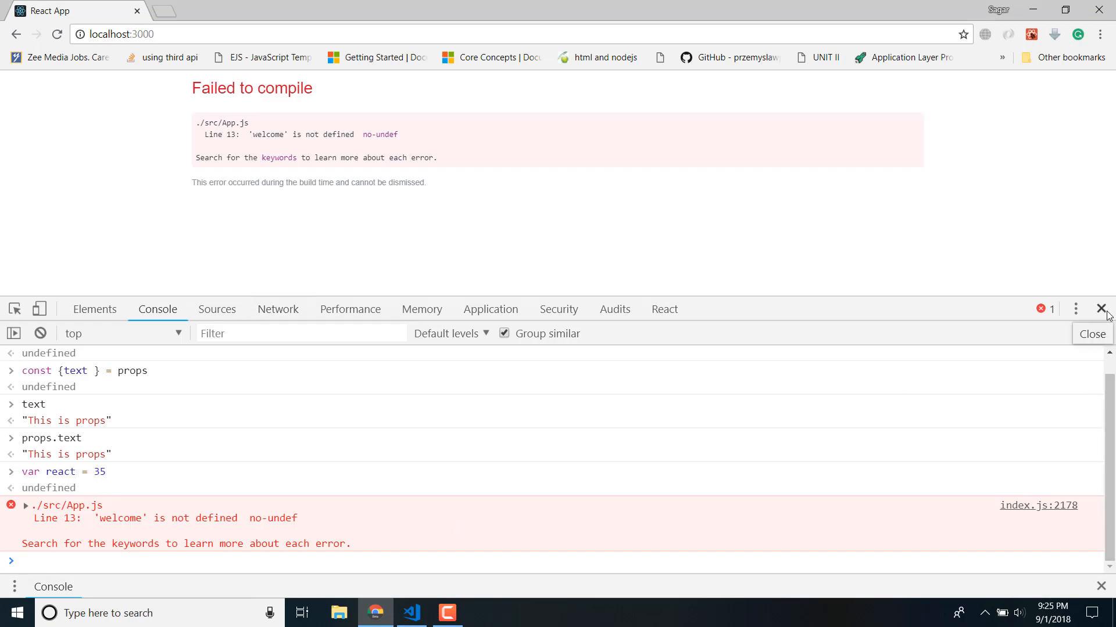
click(1103, 309)
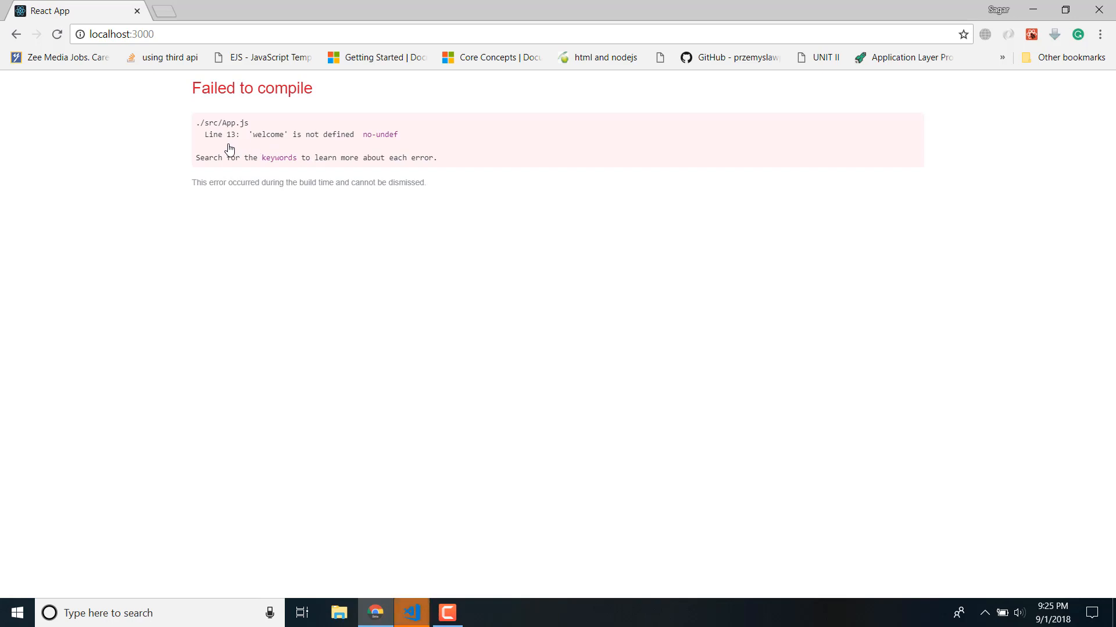
mouse_move(262, 148)
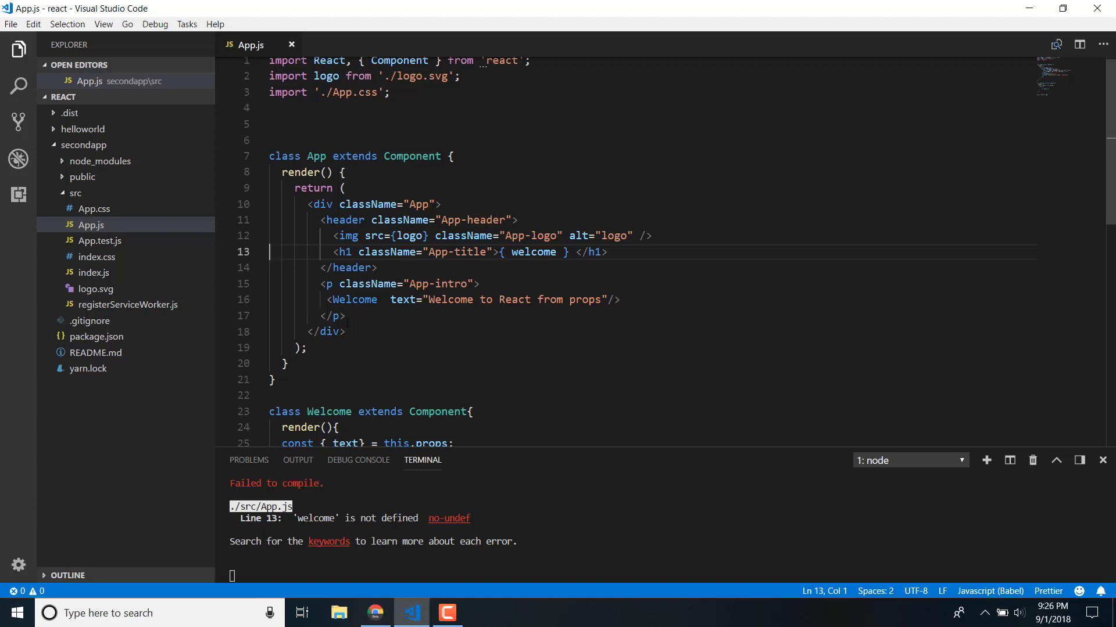
Step: Delete the line 13 <h1> heading that references the undefined welcome variable
double_click(531, 257)
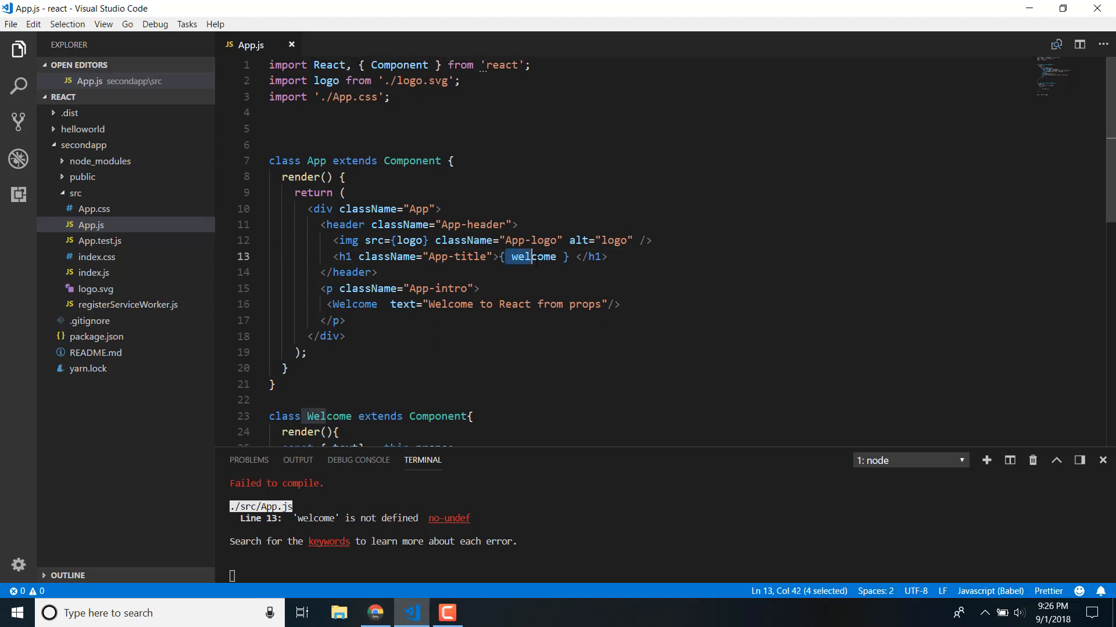
double_click(531, 257)
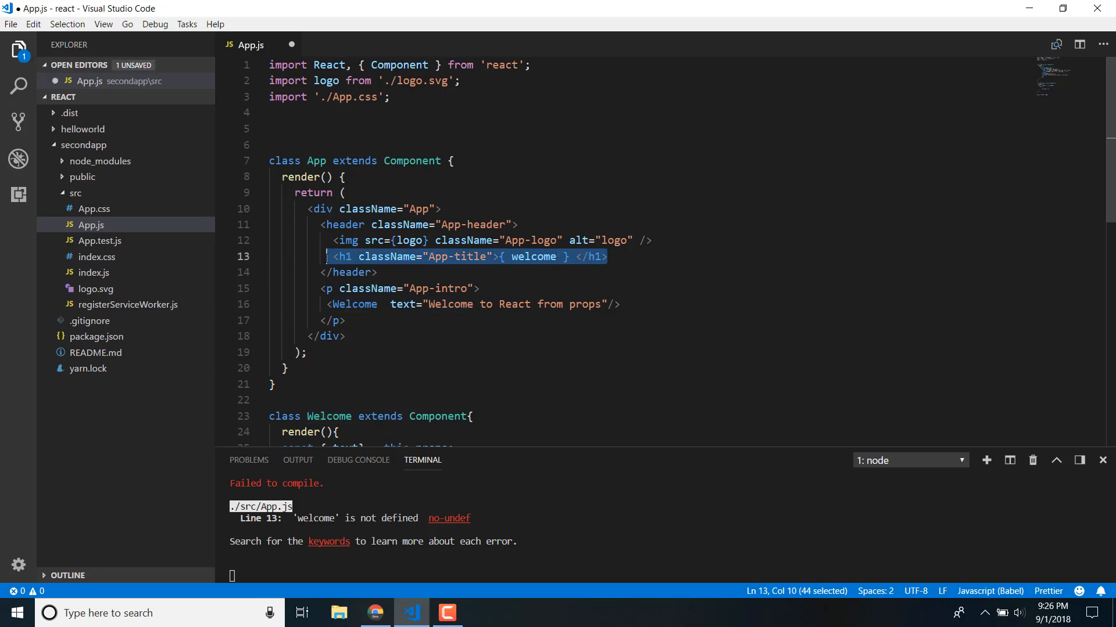
key(Delete)
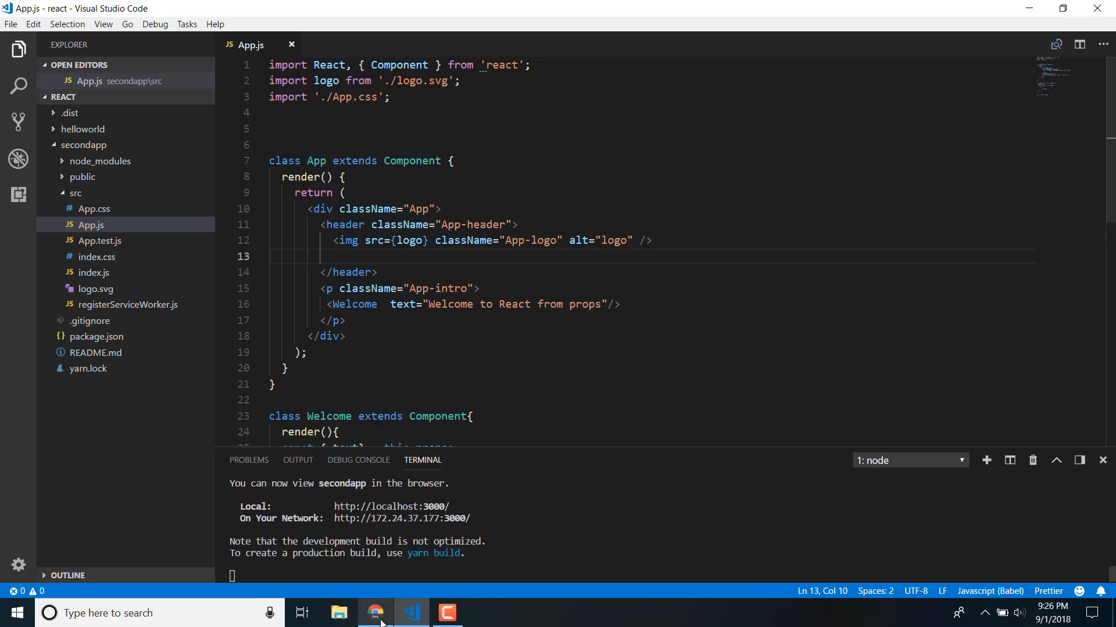
click(376, 612)
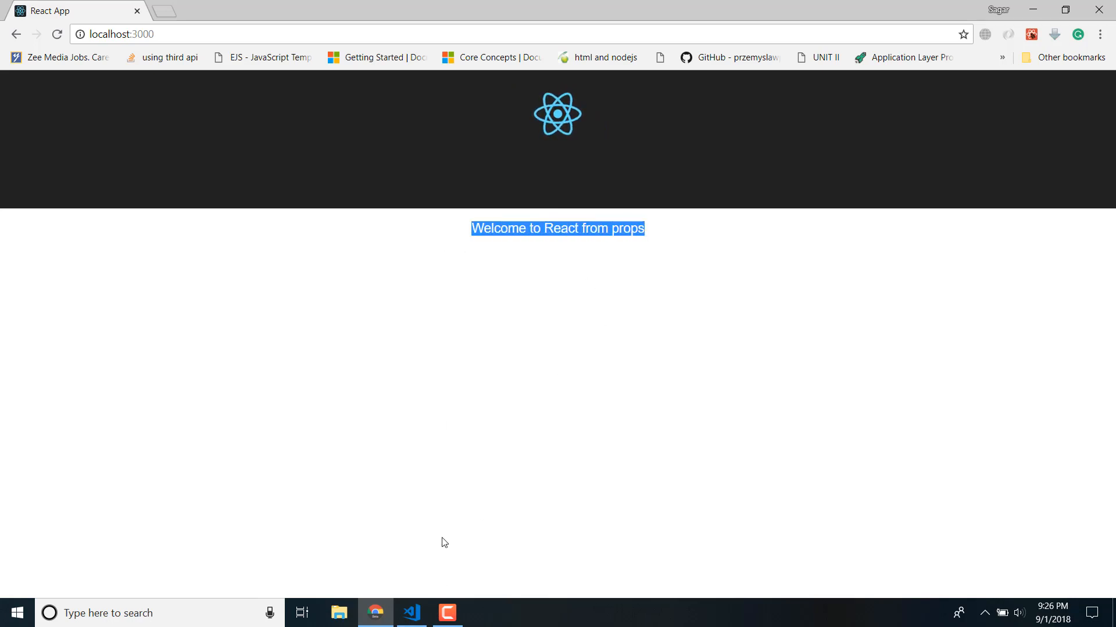
click(409, 612)
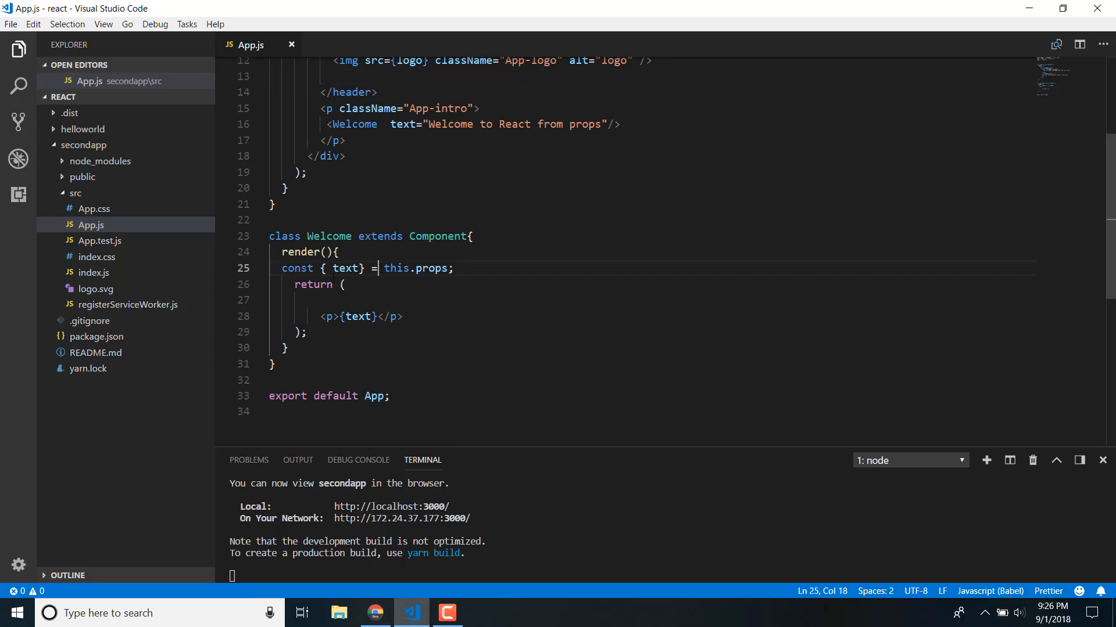
double_click(345, 269)
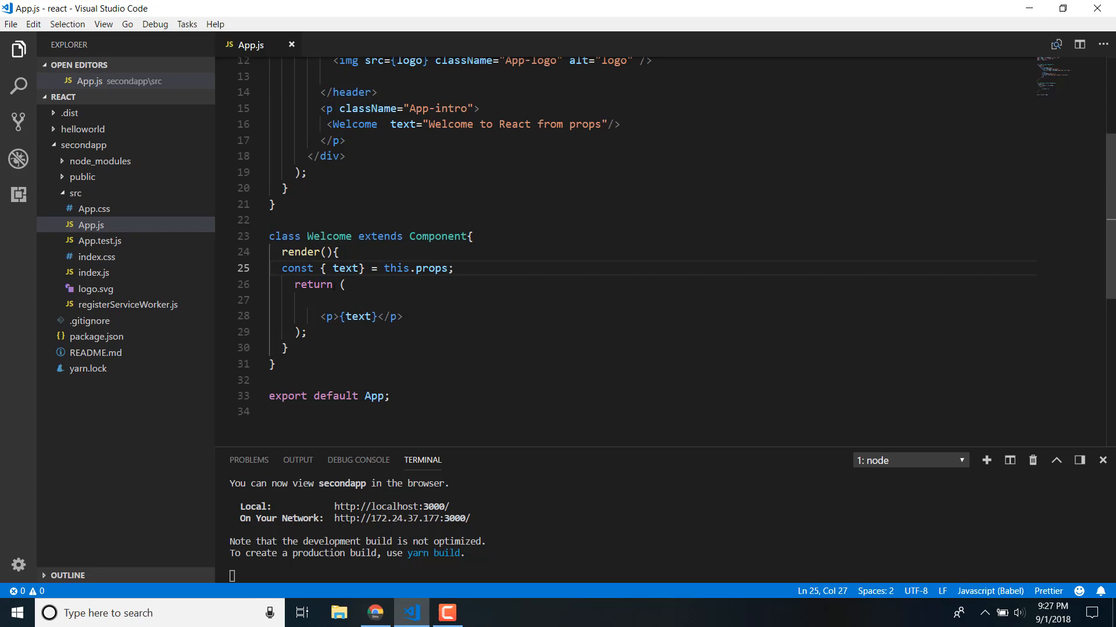
click(285, 299)
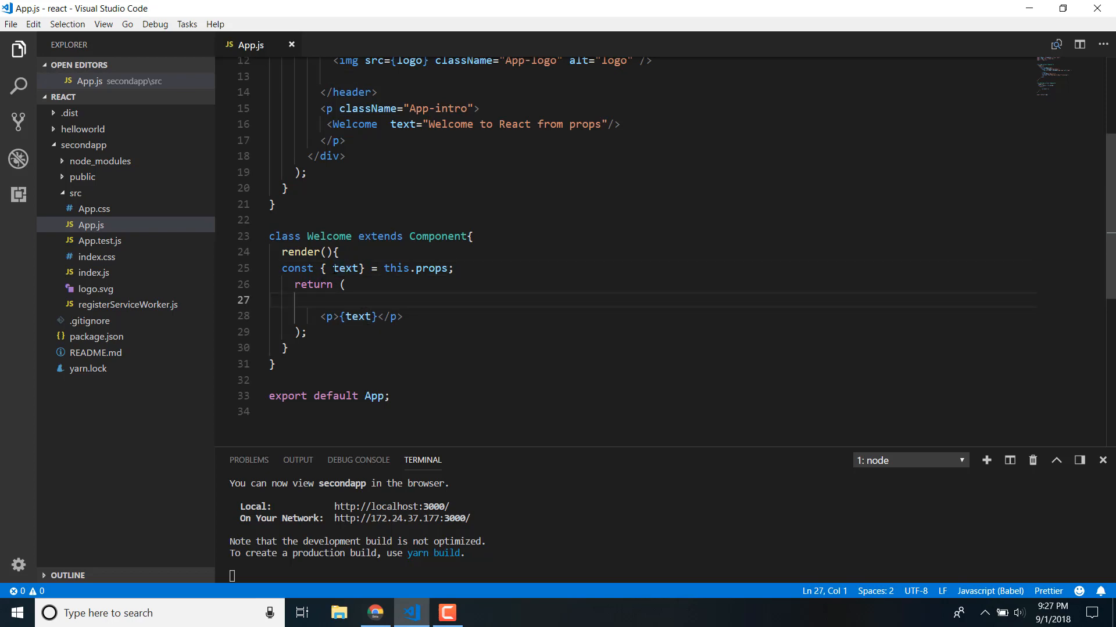
double_click(357, 317)
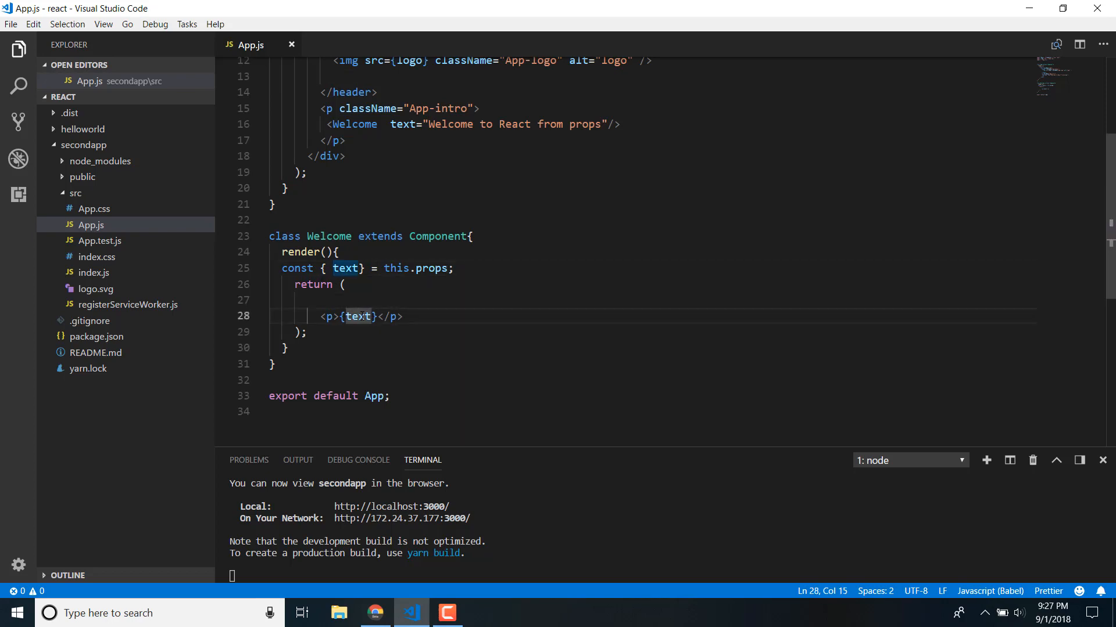